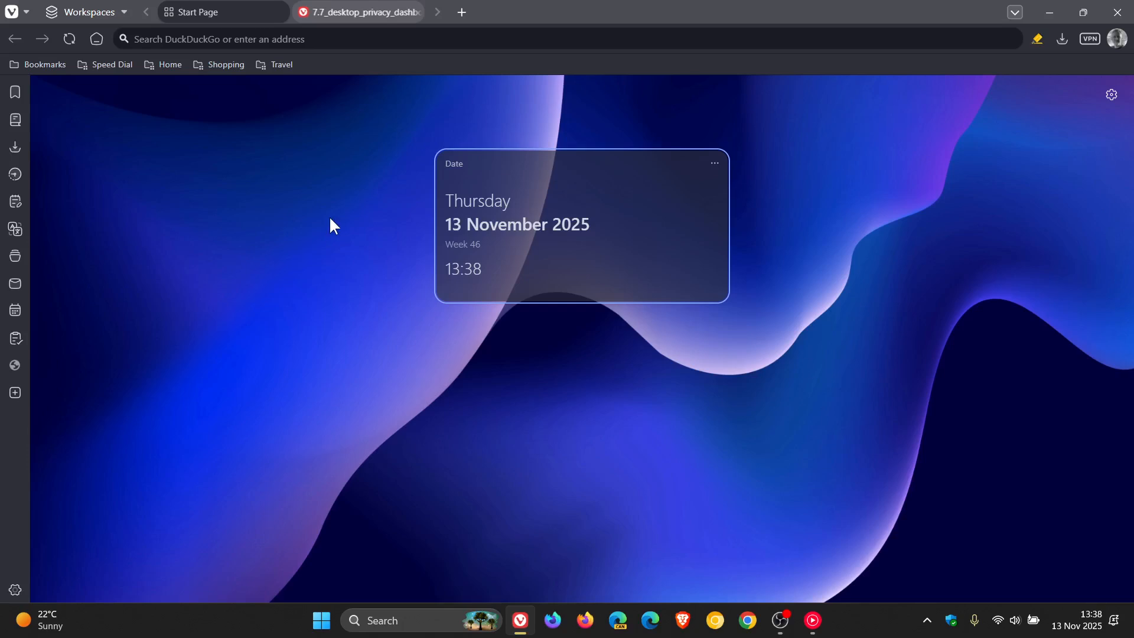
mouse_move(727, 419)
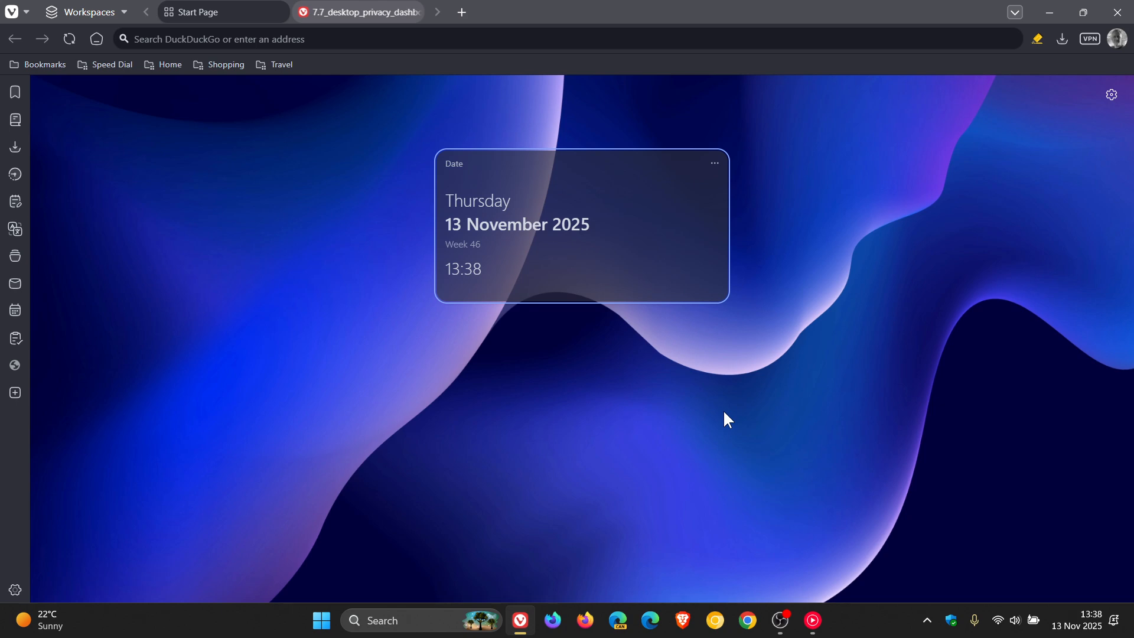
mouse_move(504, 470)
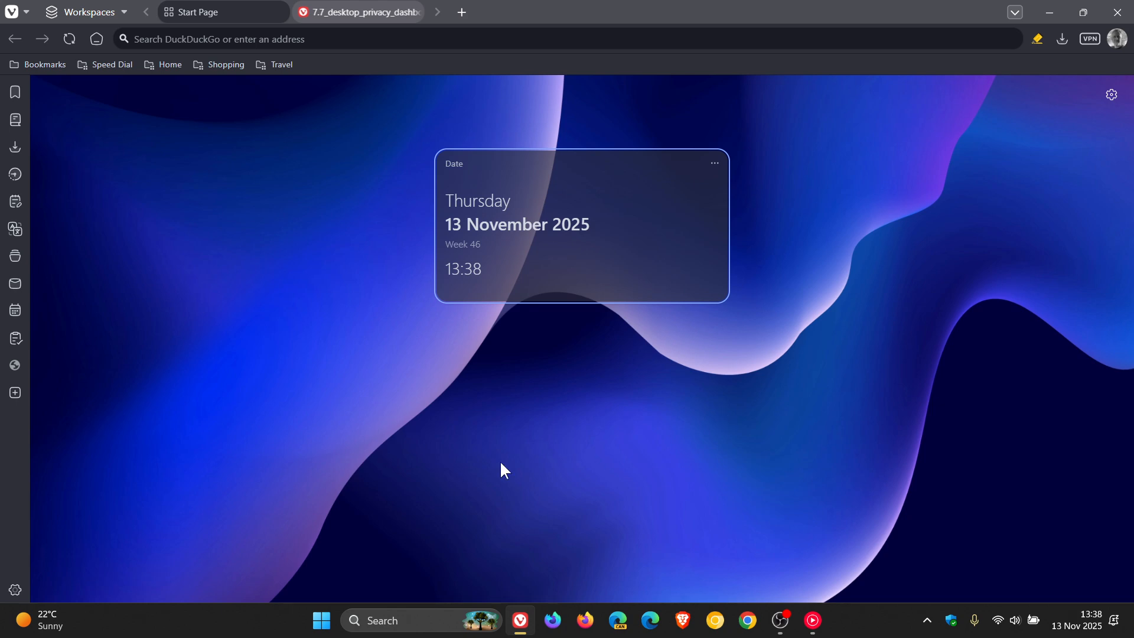
mouse_move(58, 75)
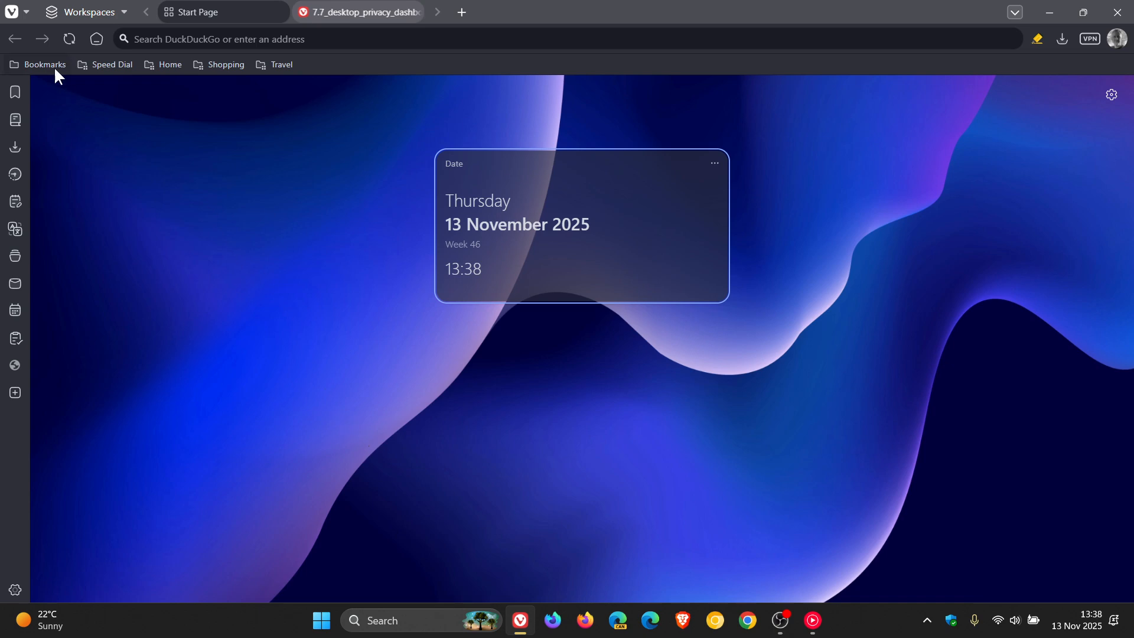
Step: Show the About Vivaldi page via the Vivaldi menu's Help > About
left_click(12, 12)
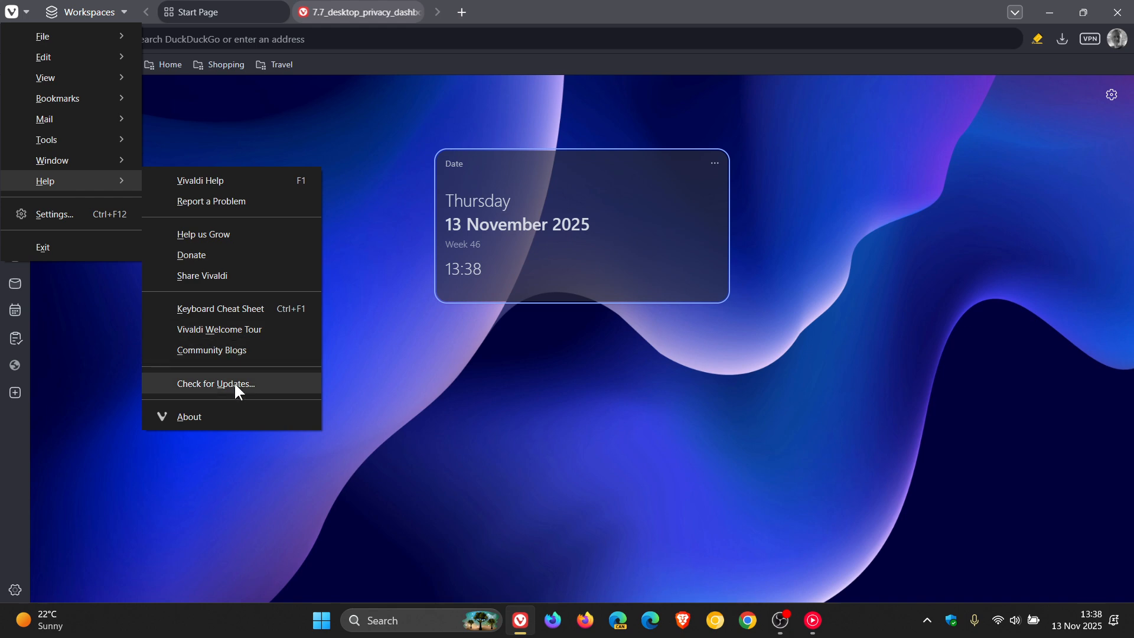
left_click(212, 383)
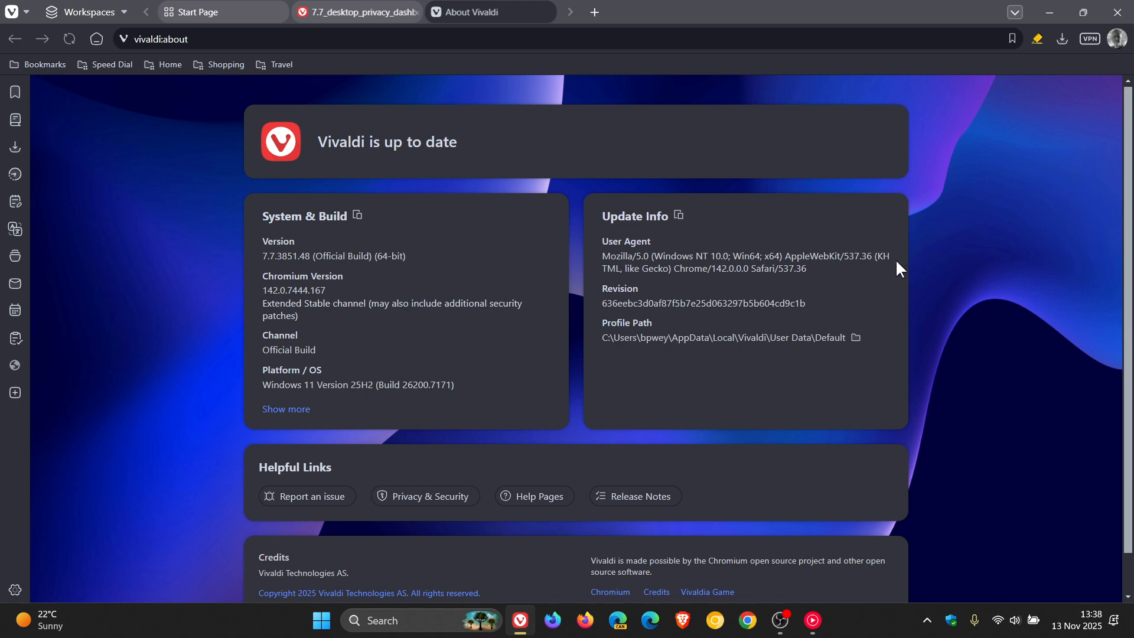
mouse_move(979, 291)
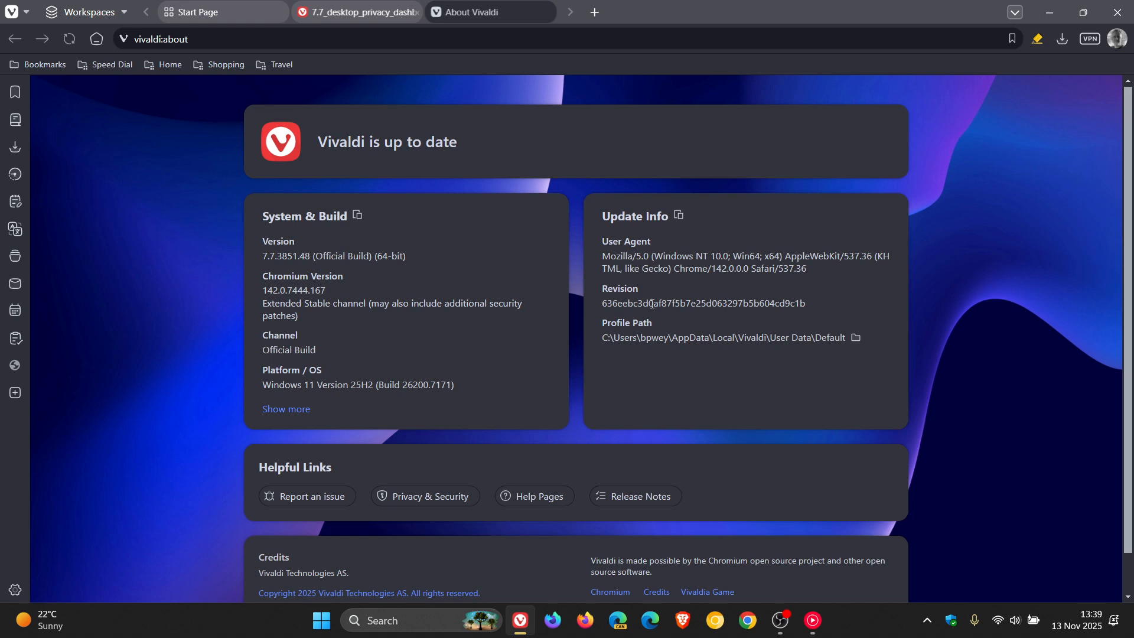
mouse_move(253, 298)
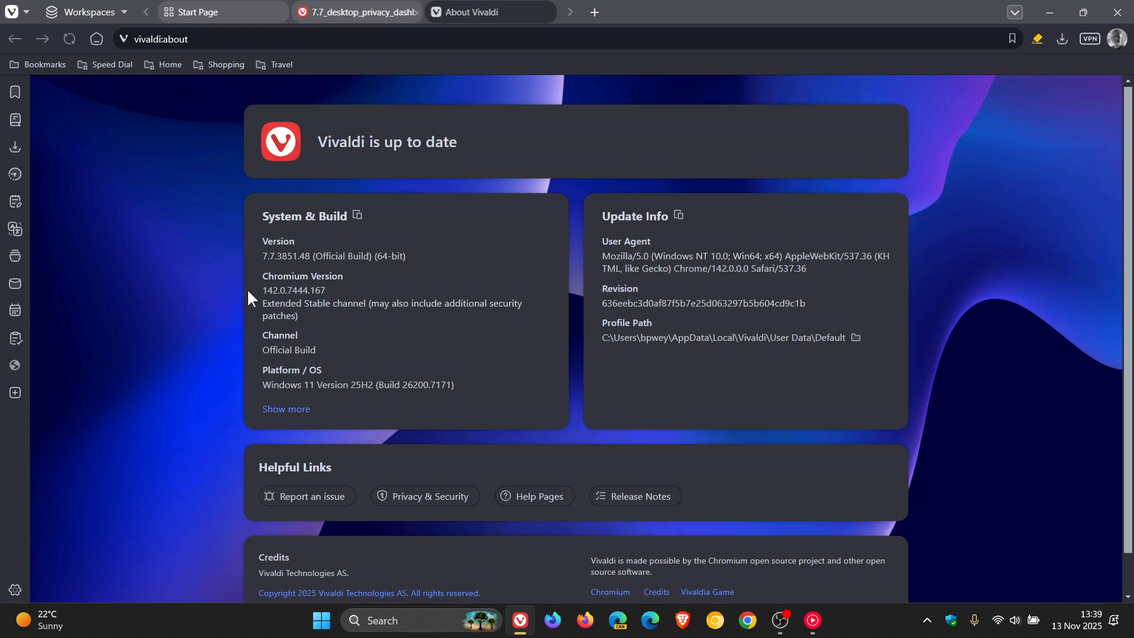
mouse_move(308, 266)
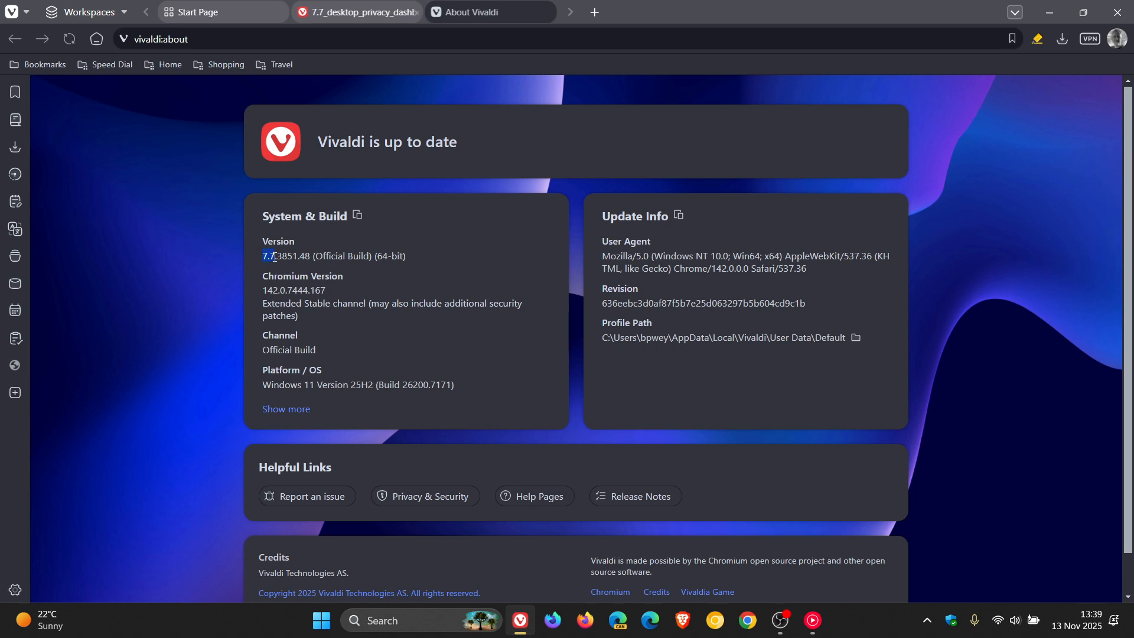
left_click_drag(263, 256, 301, 257)
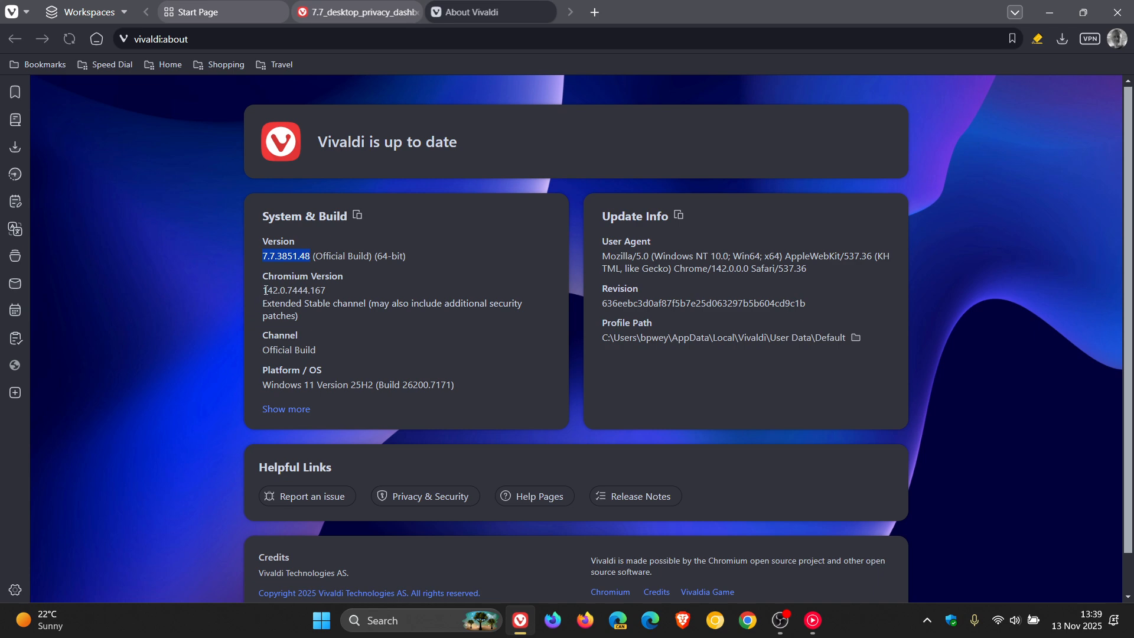
double_click(273, 291)
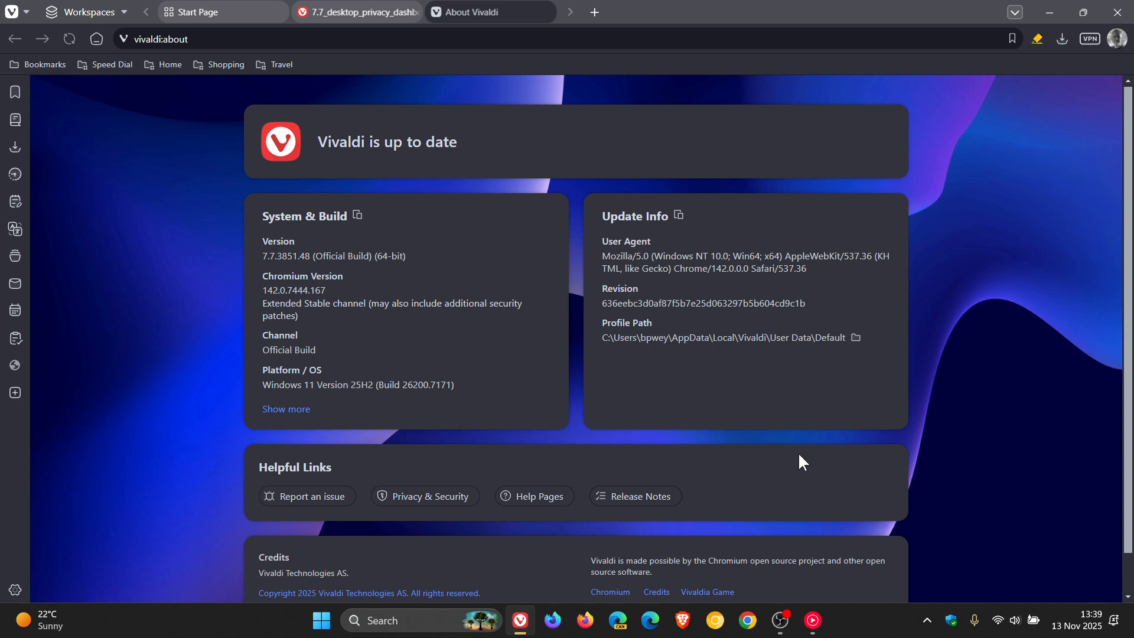
mouse_move(778, 382)
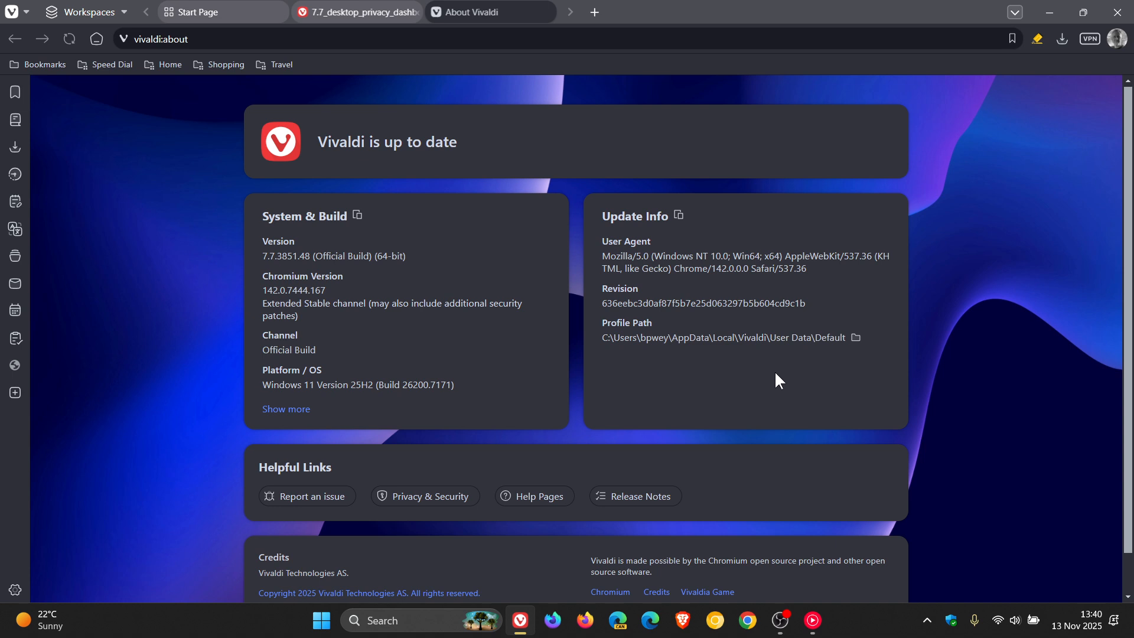
mouse_move(856, 338)
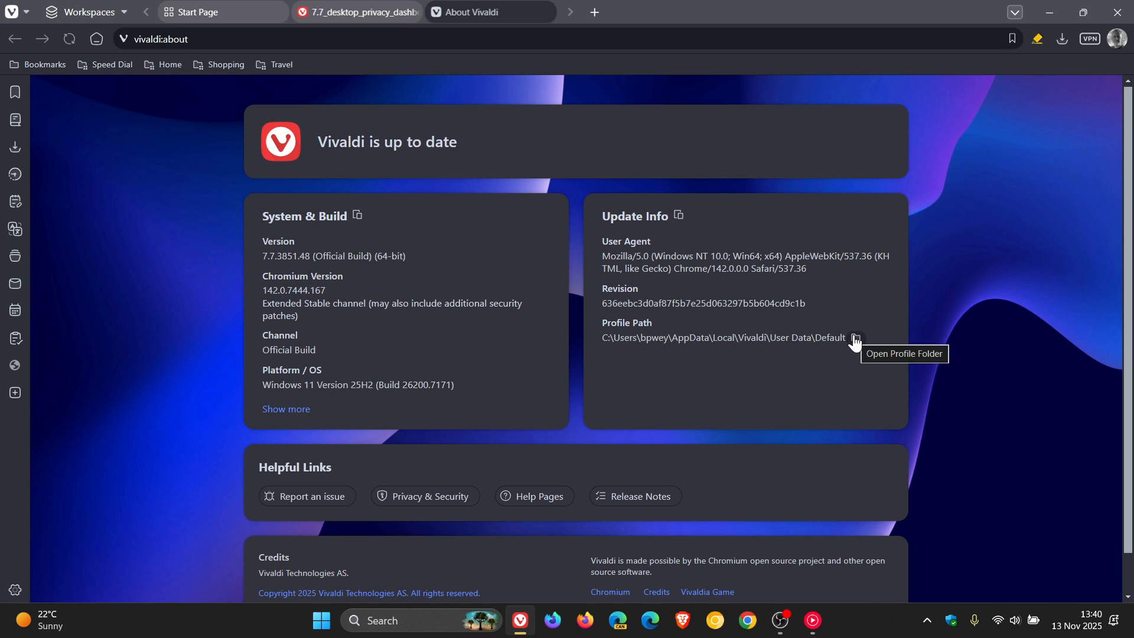
mouse_move(688, 398)
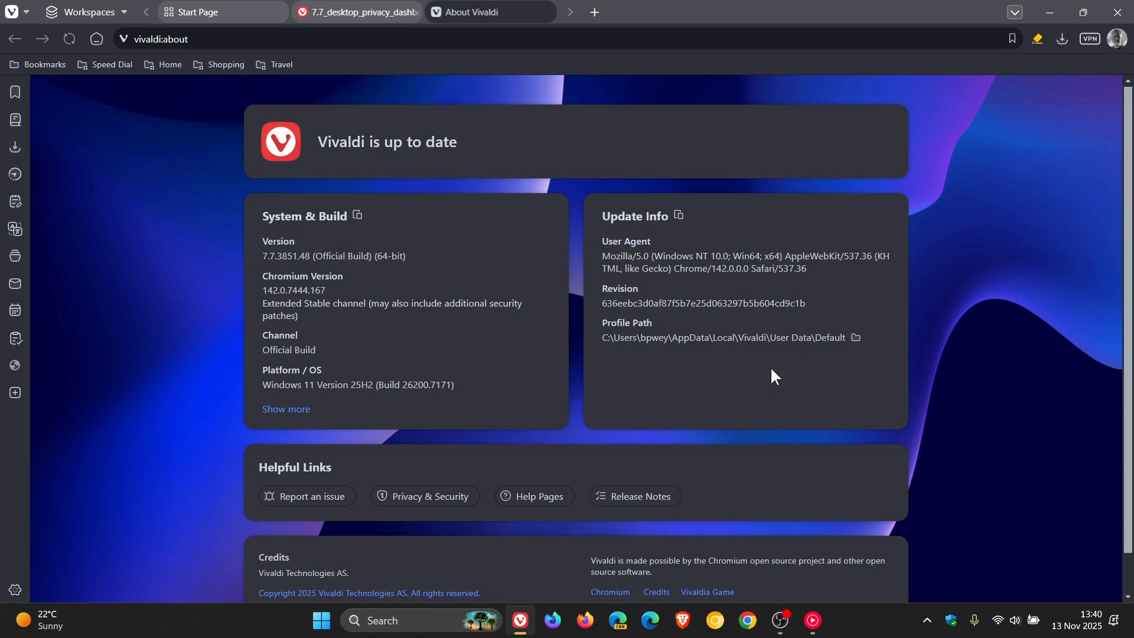
mouse_move(202, 12)
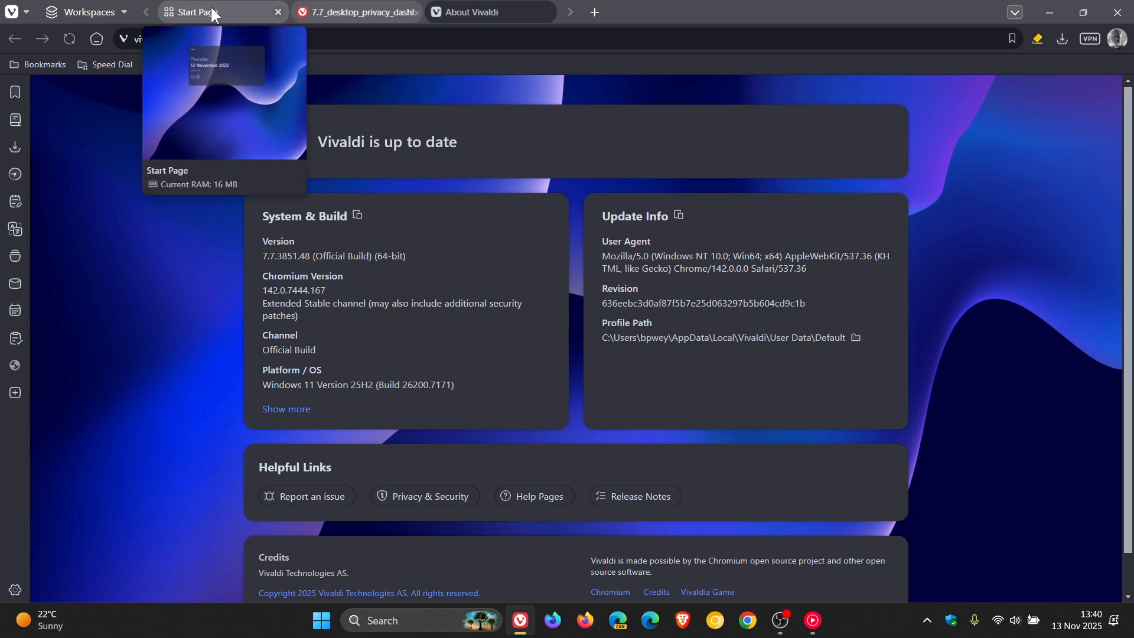
Step: Switch to the Start Page tab showing the date widget
left_click(200, 12)
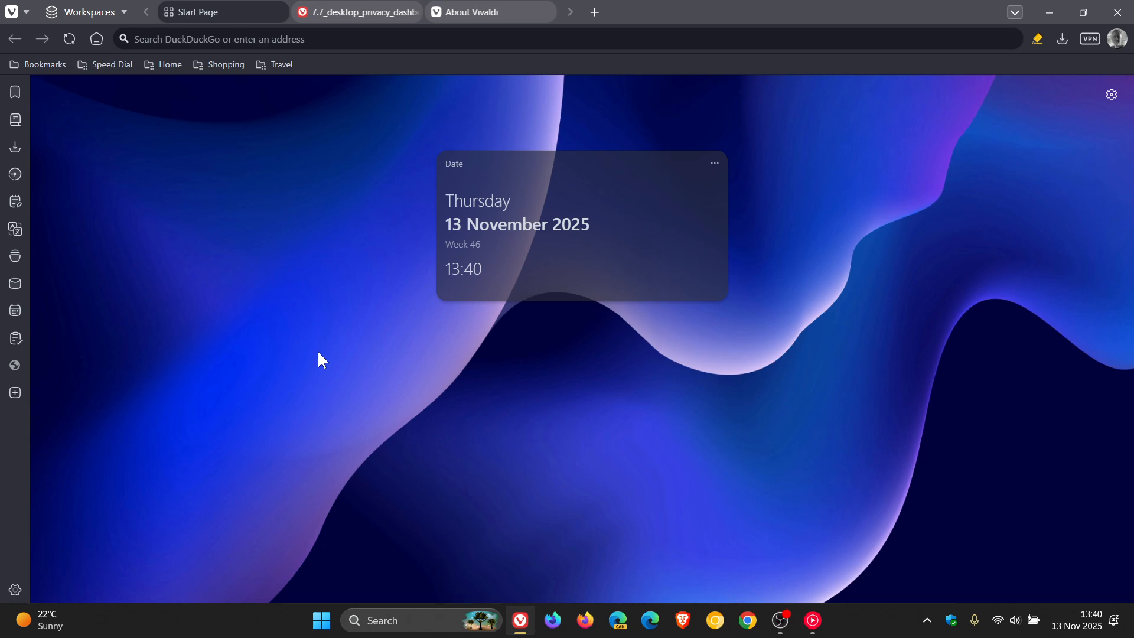
mouse_move(14, 260)
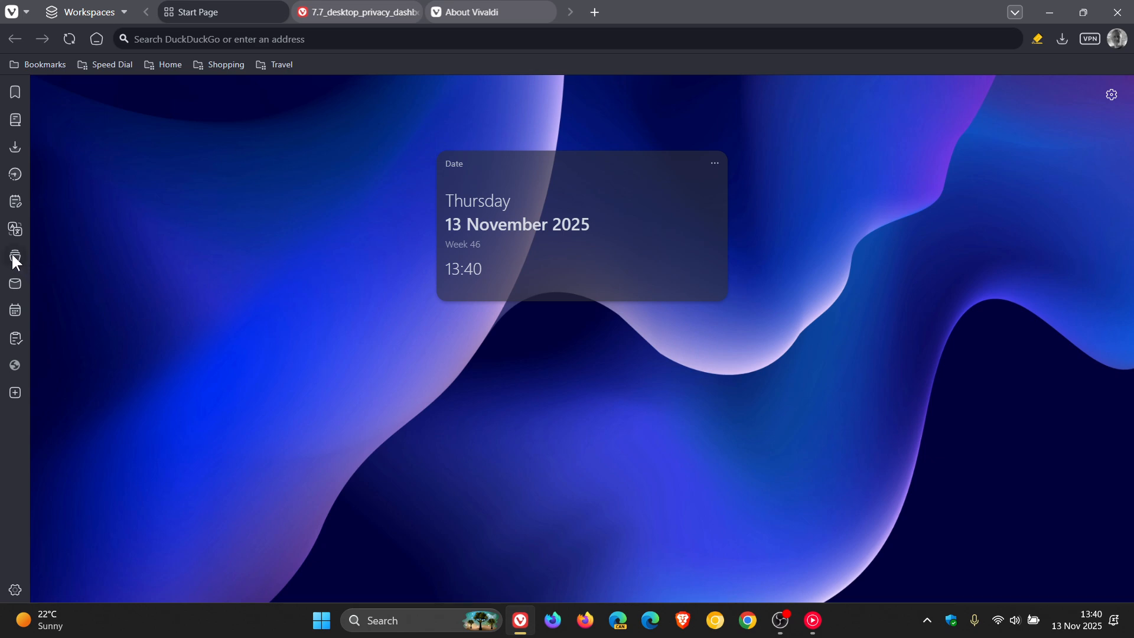
mouse_move(20, 266)
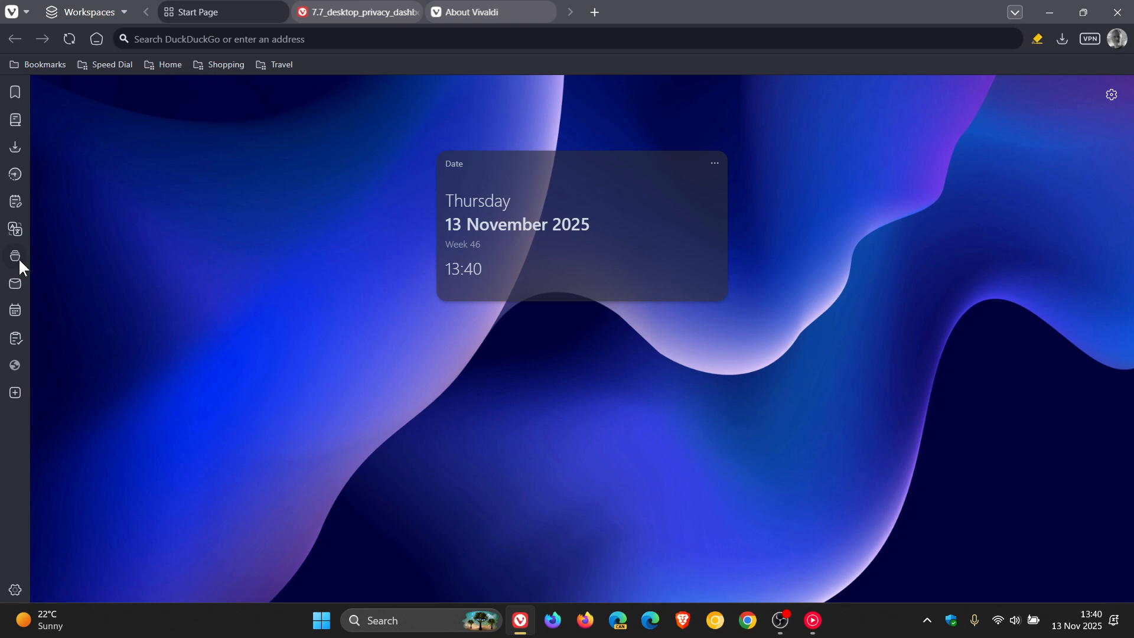
left_click(14, 256)
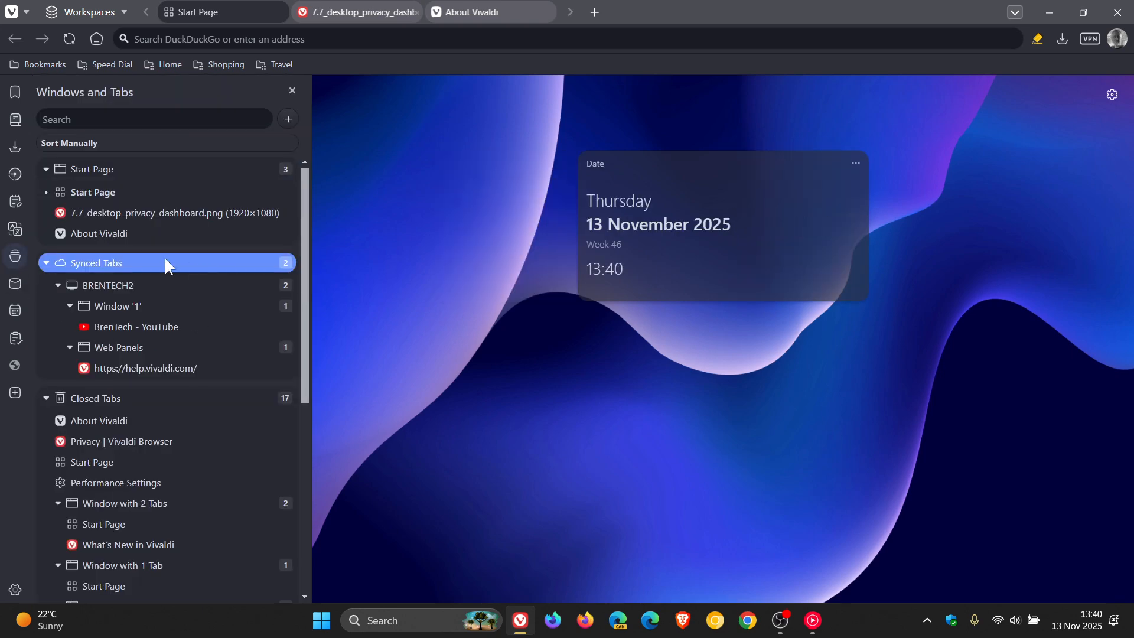
mouse_move(123, 330)
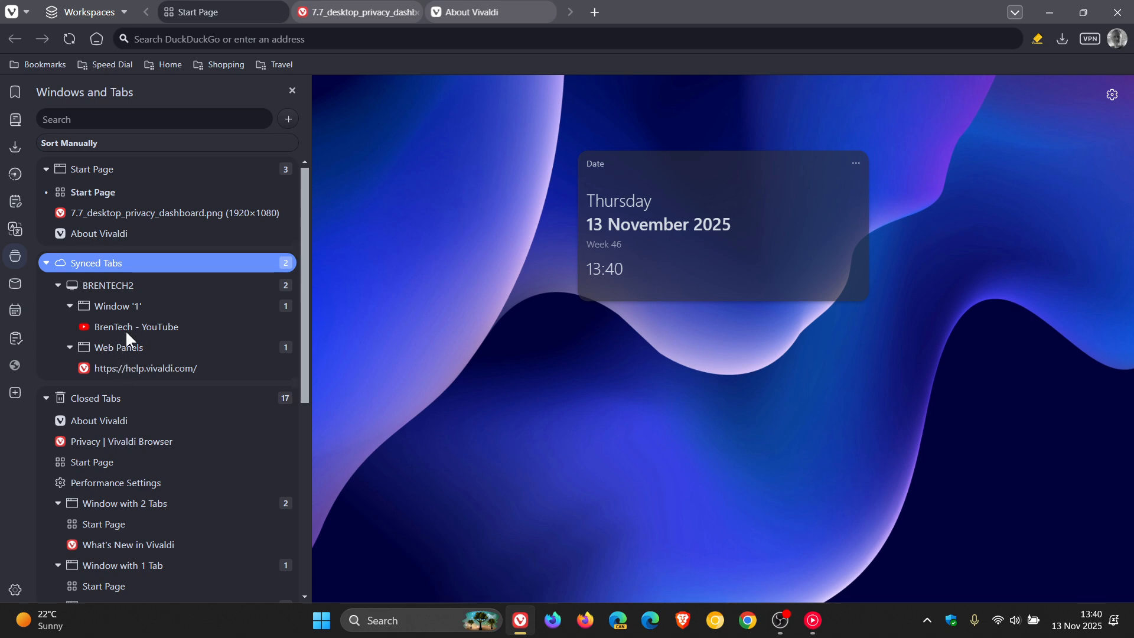
mouse_move(135, 327)
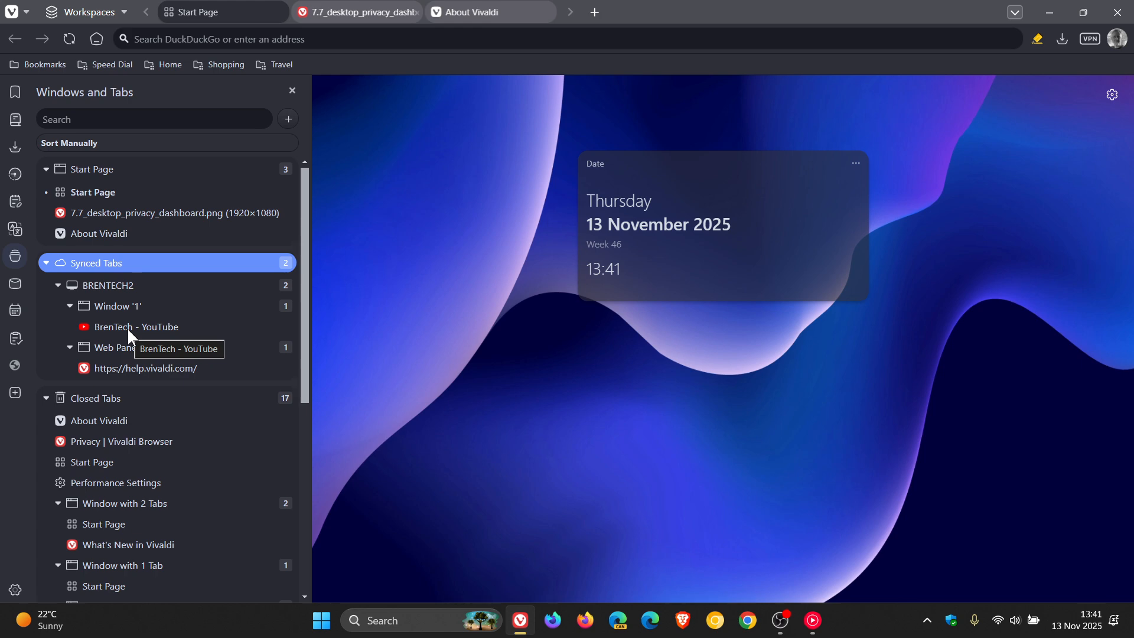
mouse_move(41, 281)
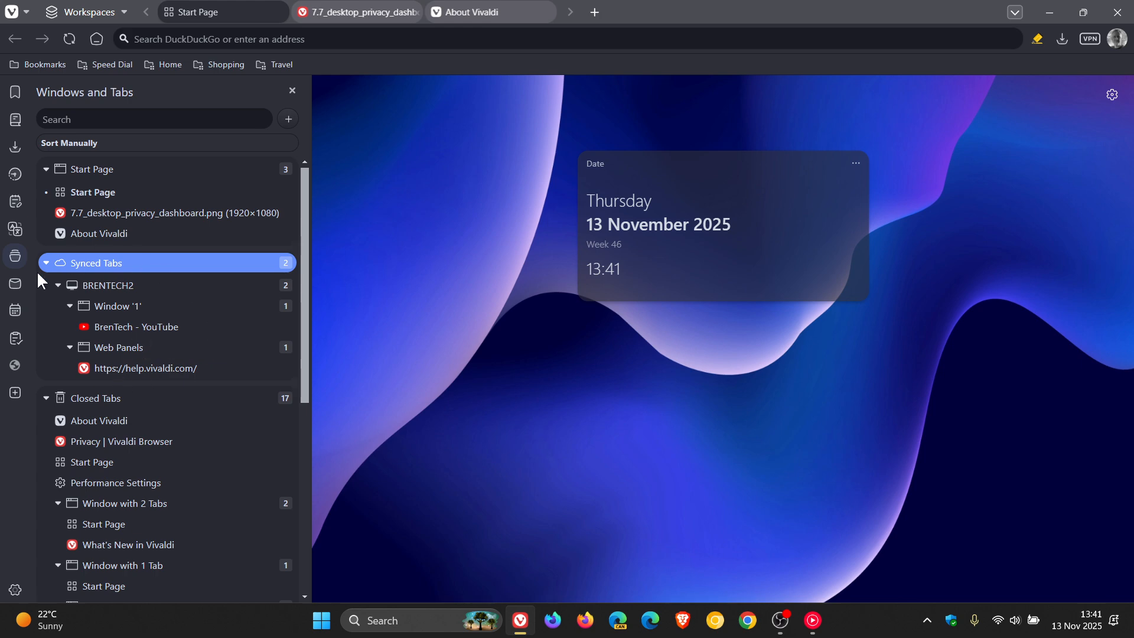
mouse_move(160, 388)
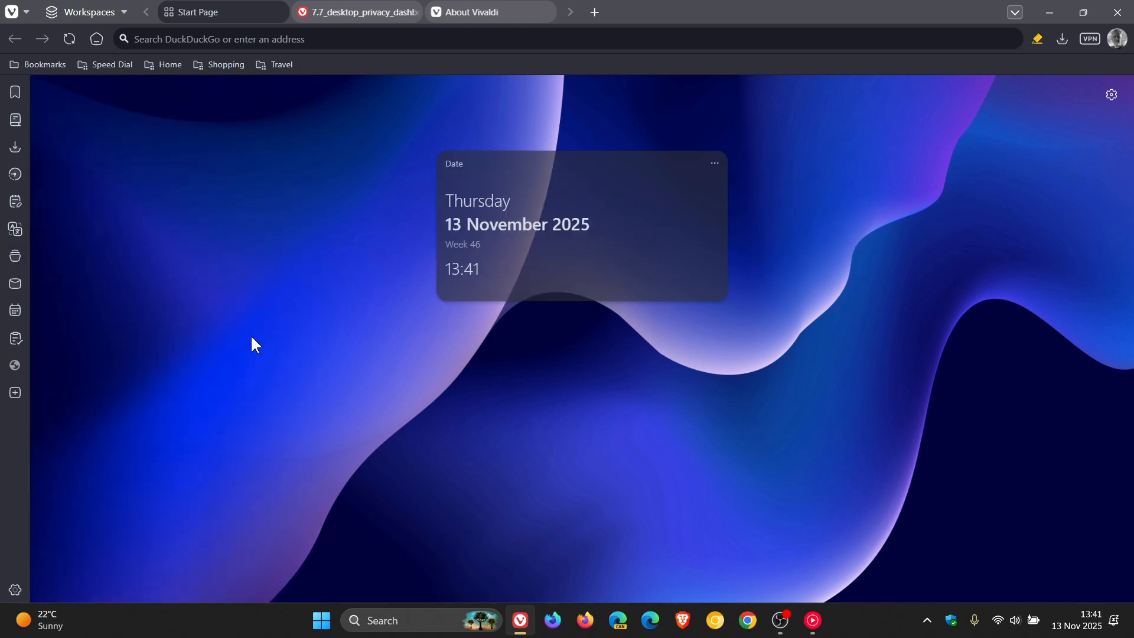
mouse_move(395, 367)
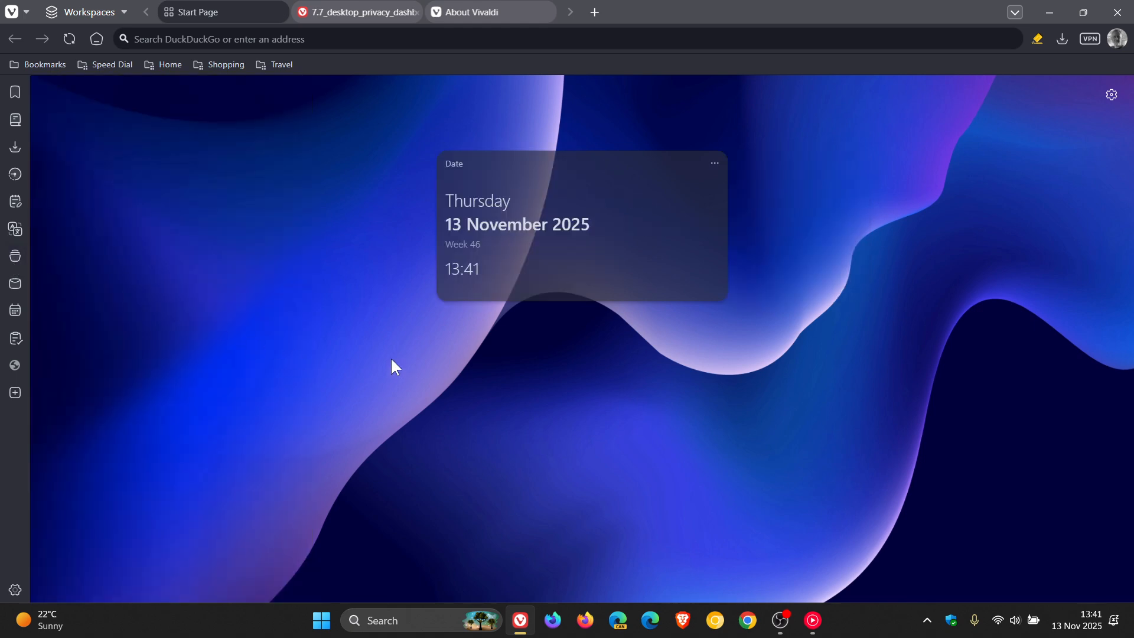
mouse_move(262, 282)
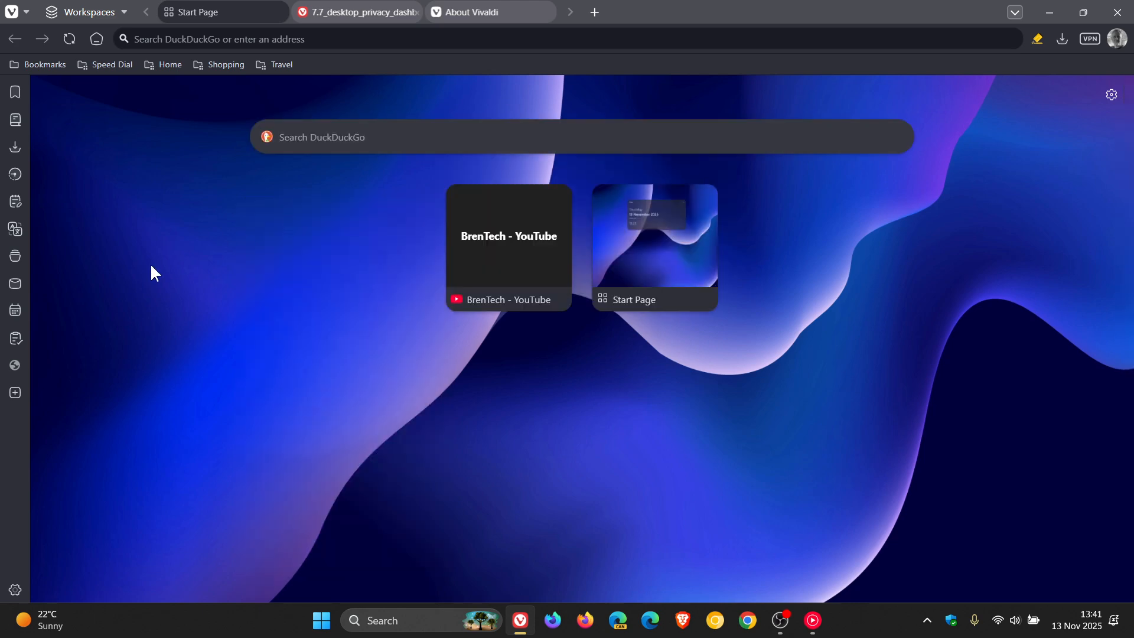
Step: Add the Weather widget to the Start Page from its context menu
right_click(152, 273)
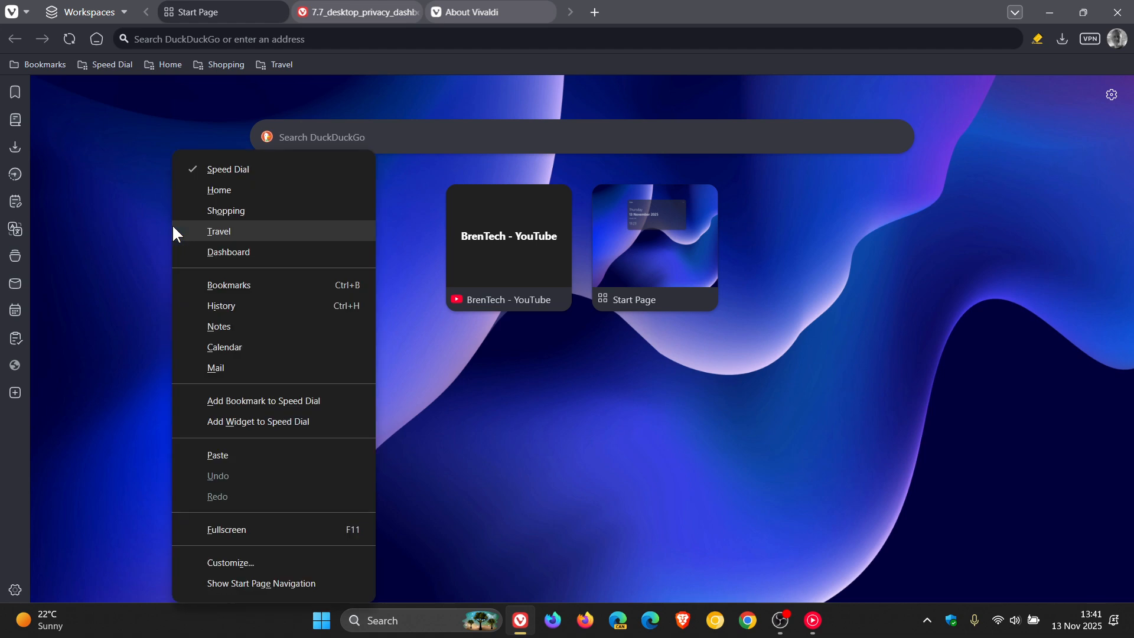
left_click(257, 421)
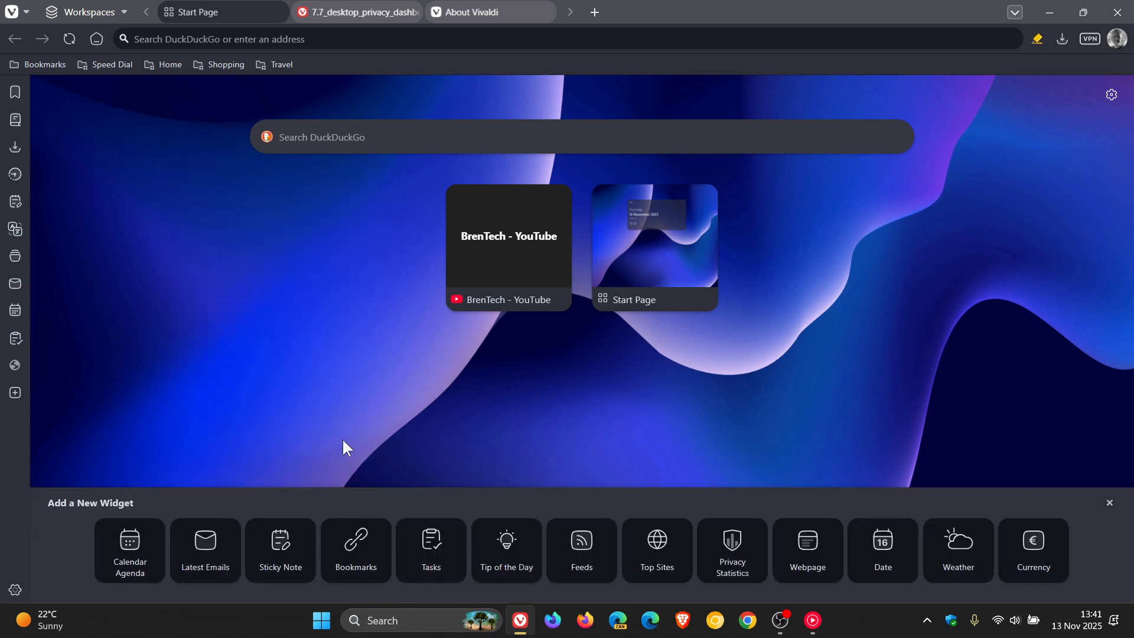
left_click(957, 549)
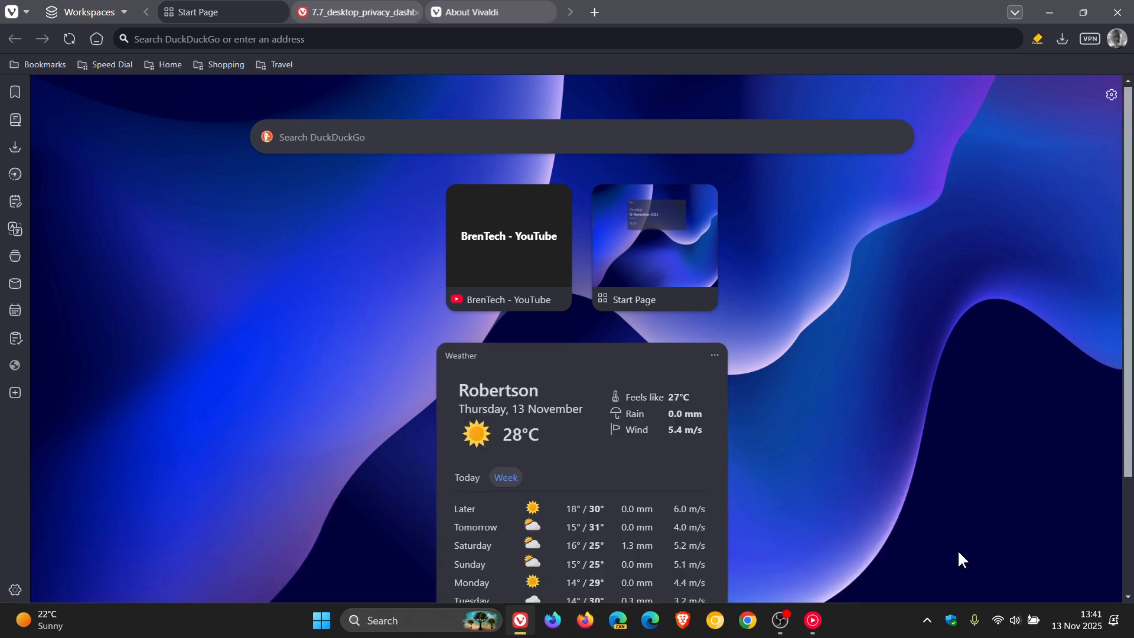
mouse_move(982, 456)
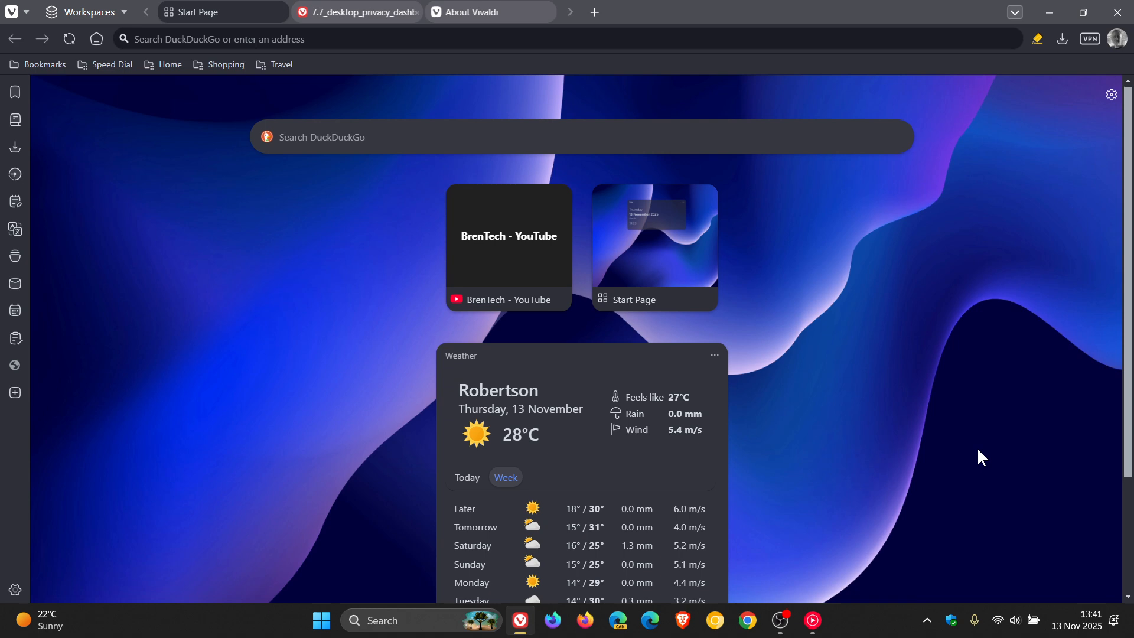
mouse_move(658, 546)
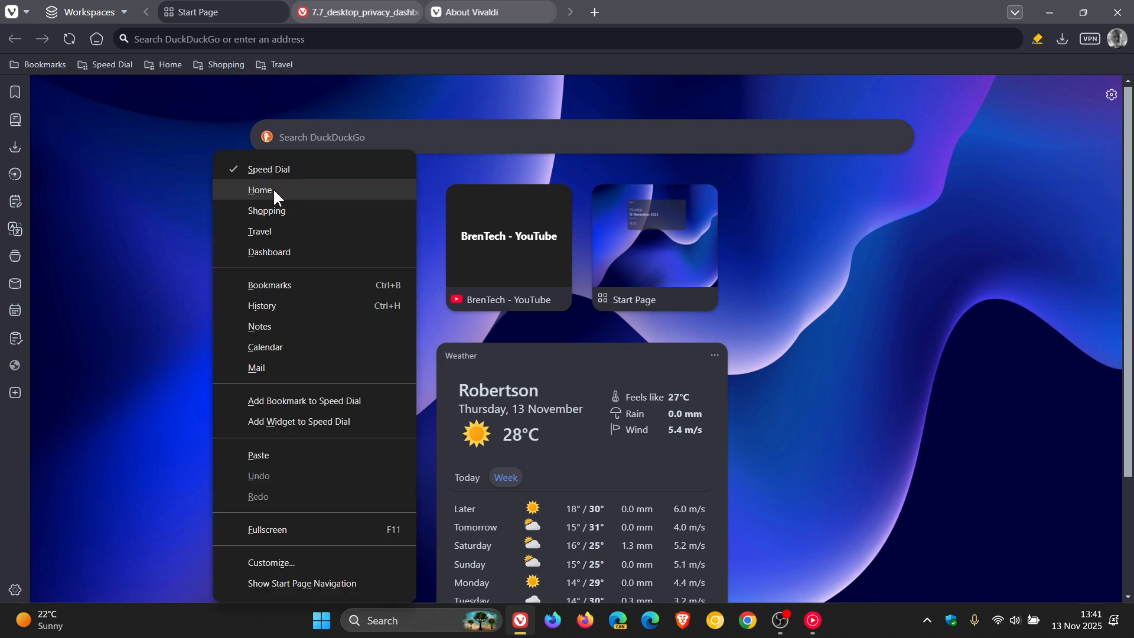
mouse_move(269, 437)
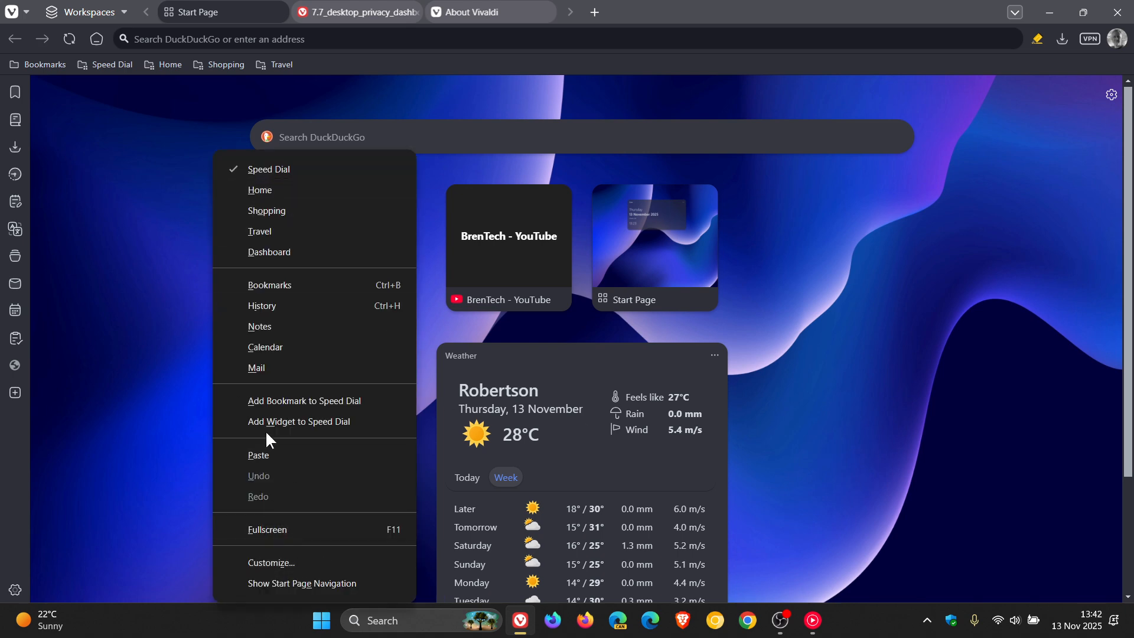
mouse_move(259, 455)
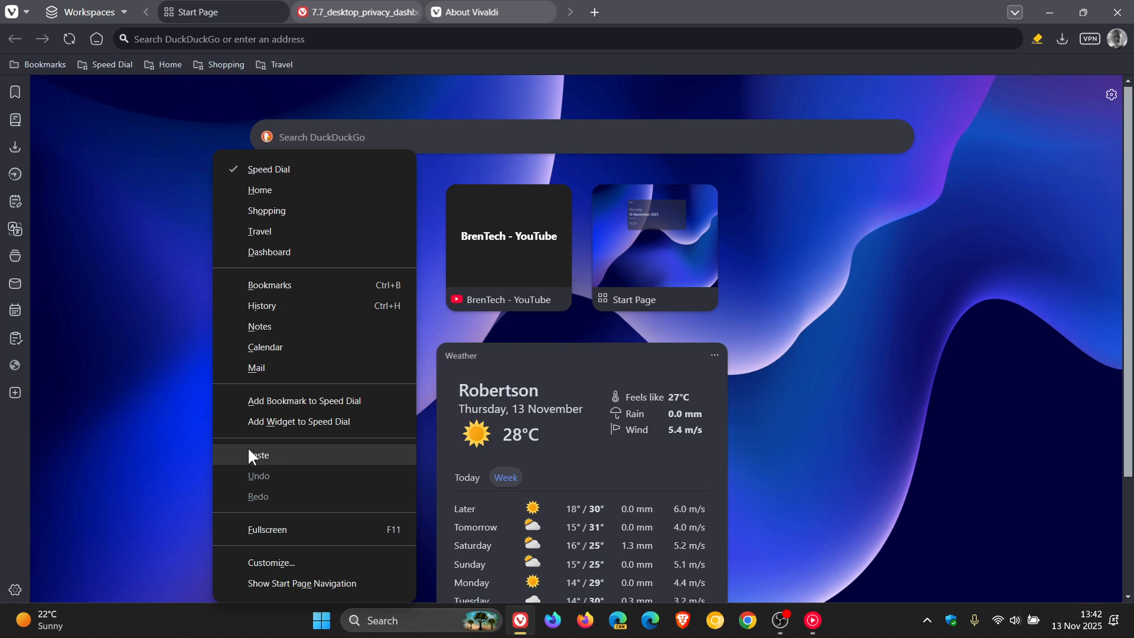
mouse_move(482, 329)
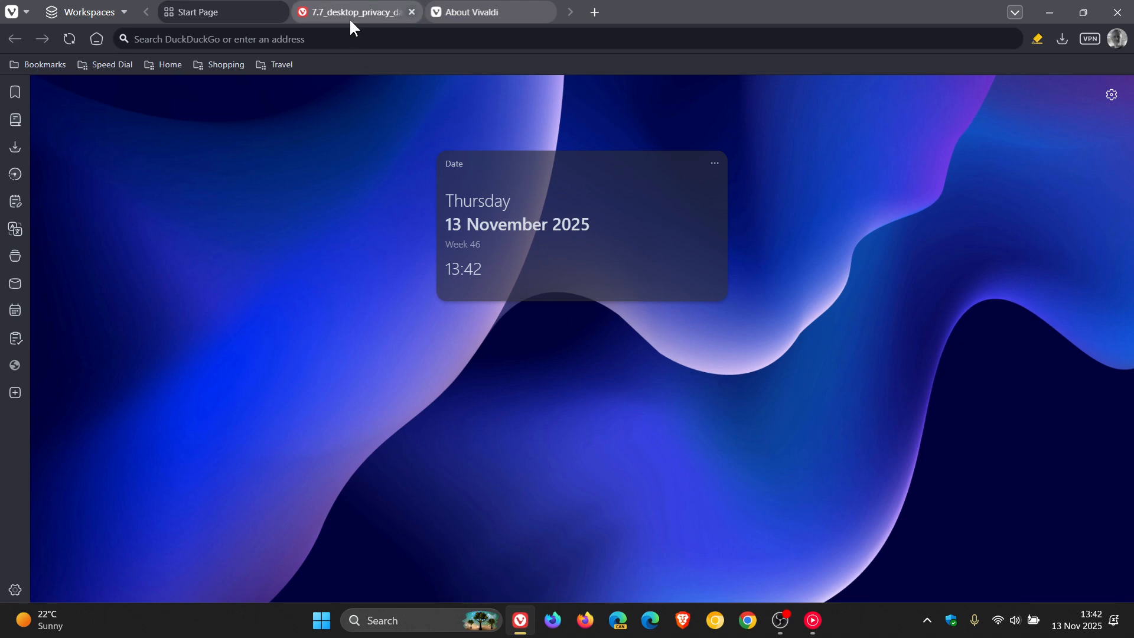
Step: Switch to the 7.7_desktop_privacy_dashboard image tab showing blocked ads and trackers
left_click(354, 12)
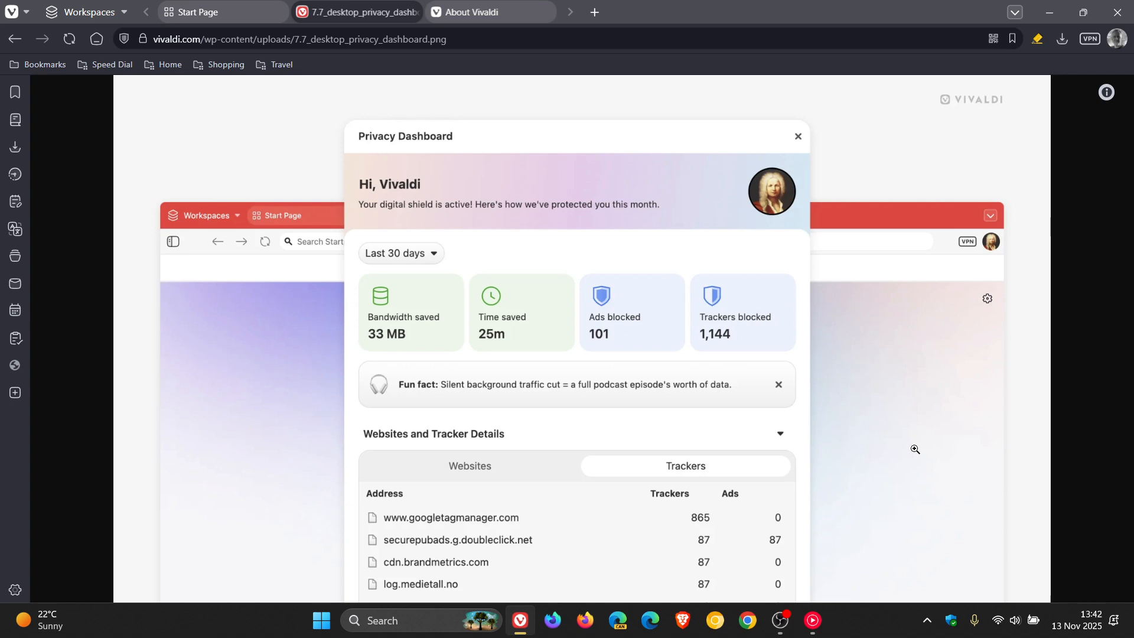
mouse_move(273, 221)
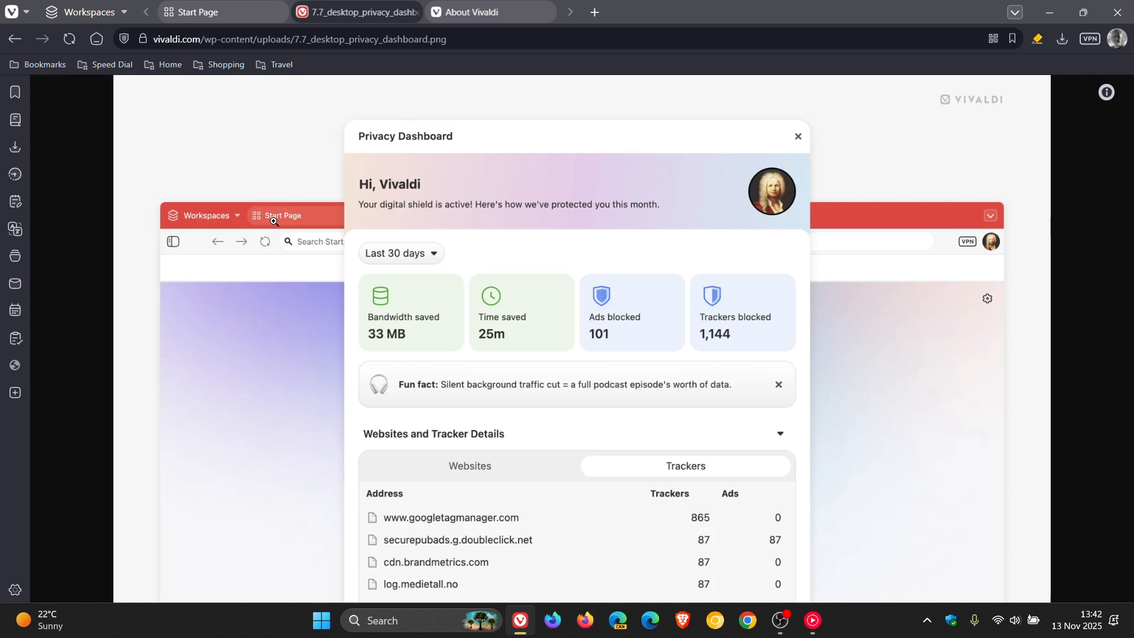
mouse_move(906, 410)
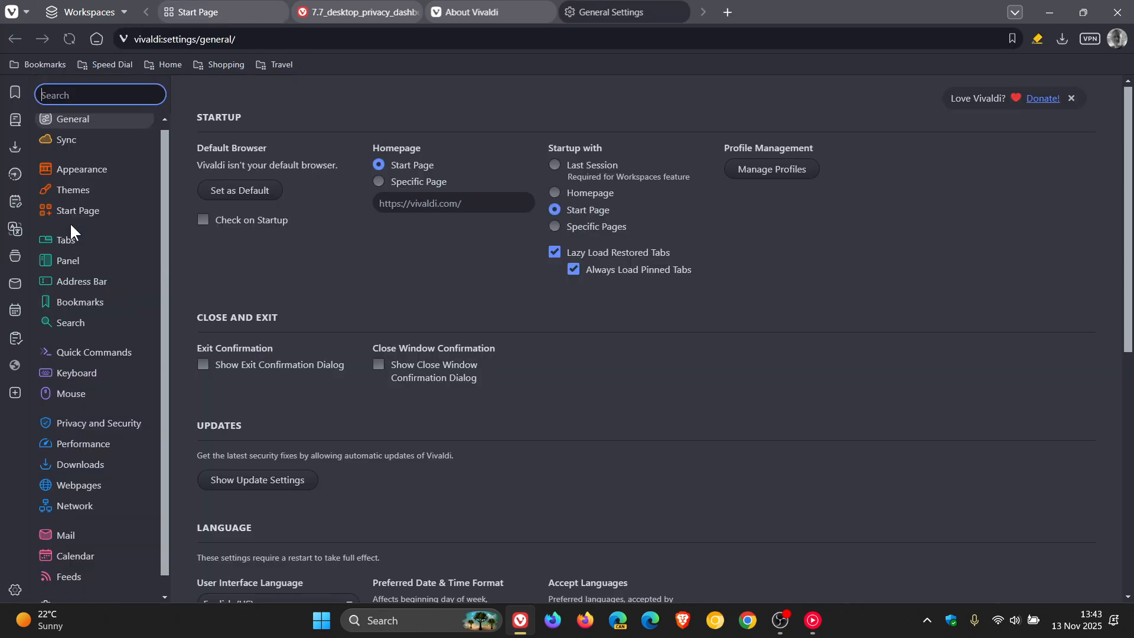
mouse_move(76, 377)
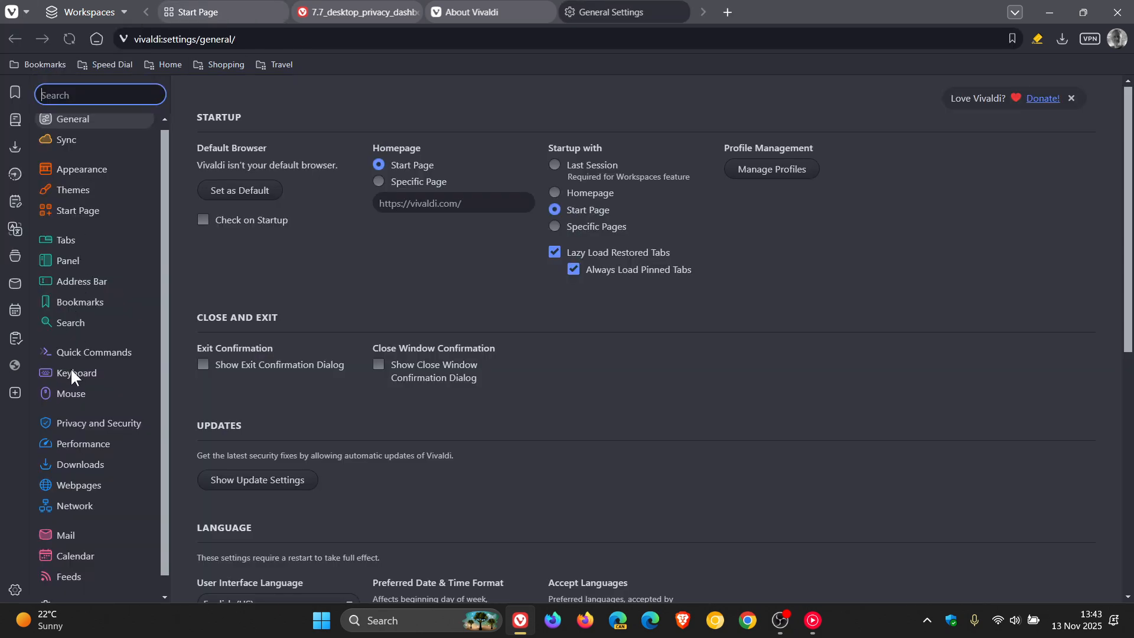
Step: Show the Performance settings with Energy Saver at 20% battery and Balanced memory savings
left_click(81, 443)
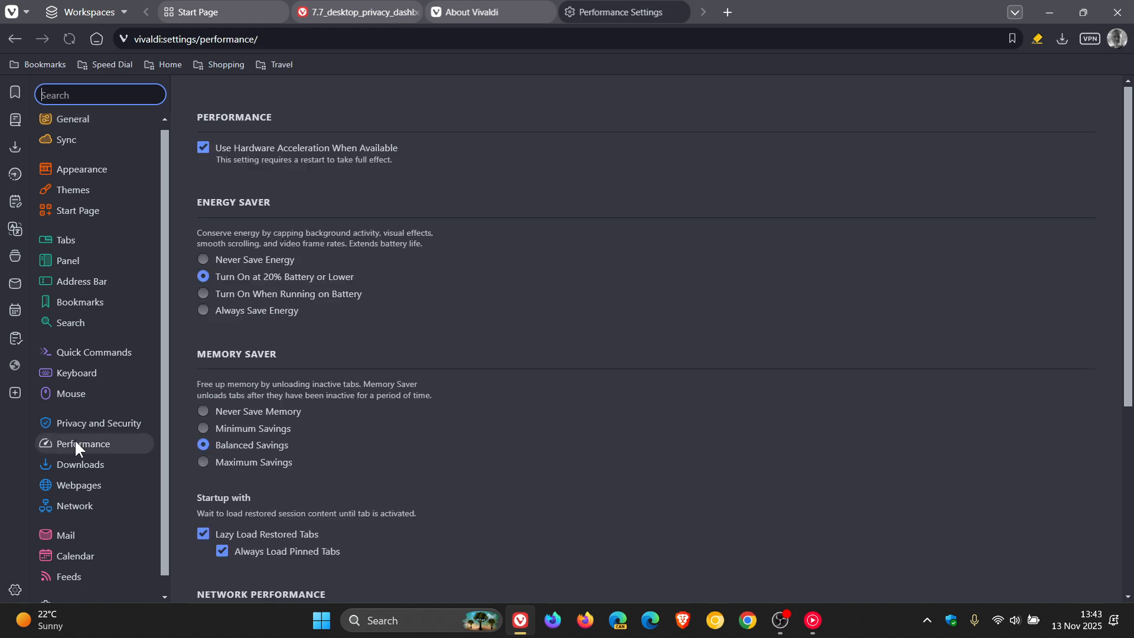
mouse_move(643, 382)
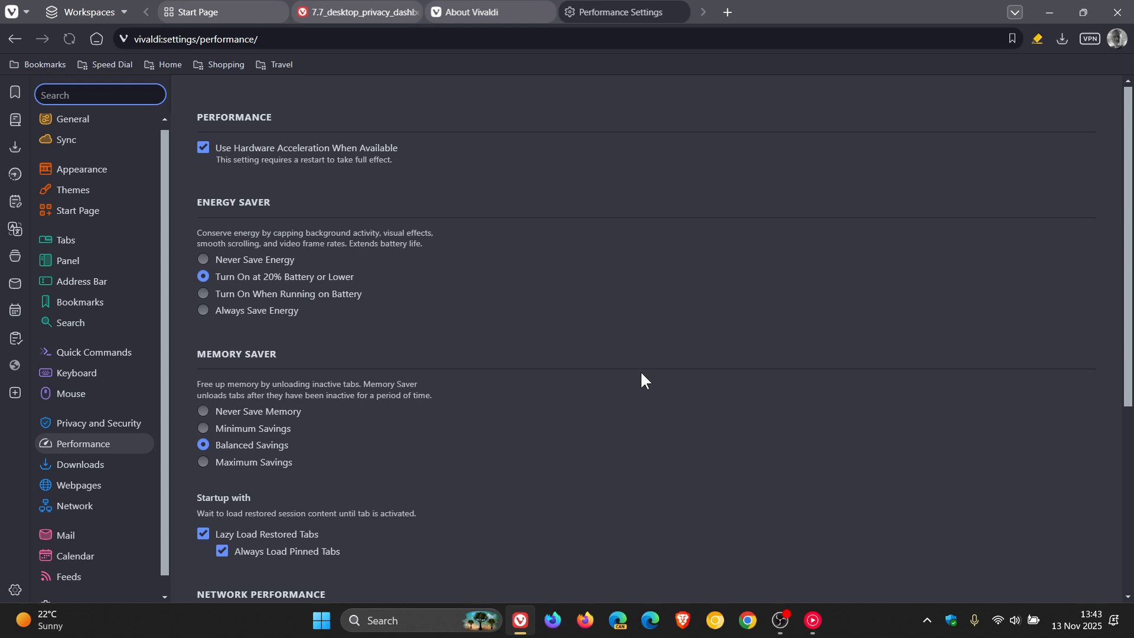
mouse_move(607, 320)
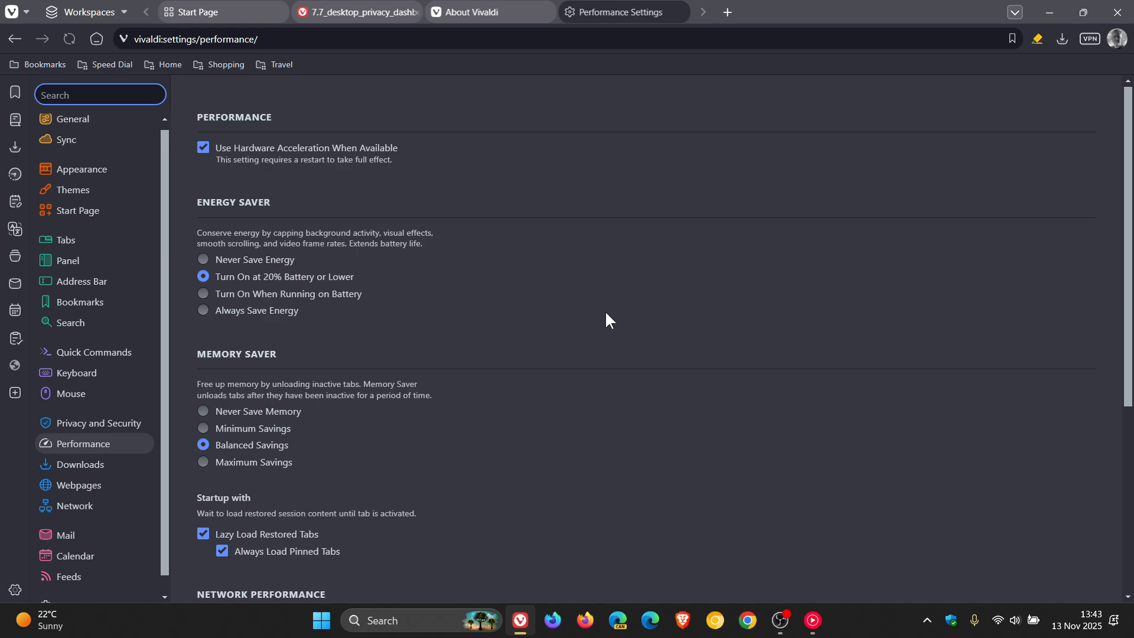
mouse_move(573, 422)
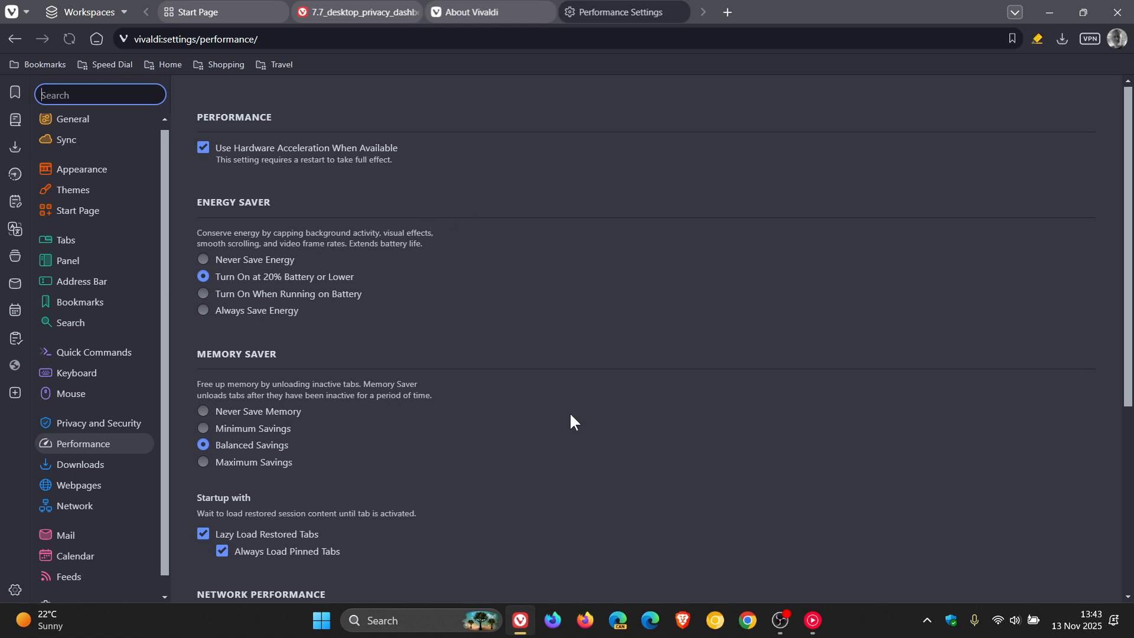
mouse_move(617, 408)
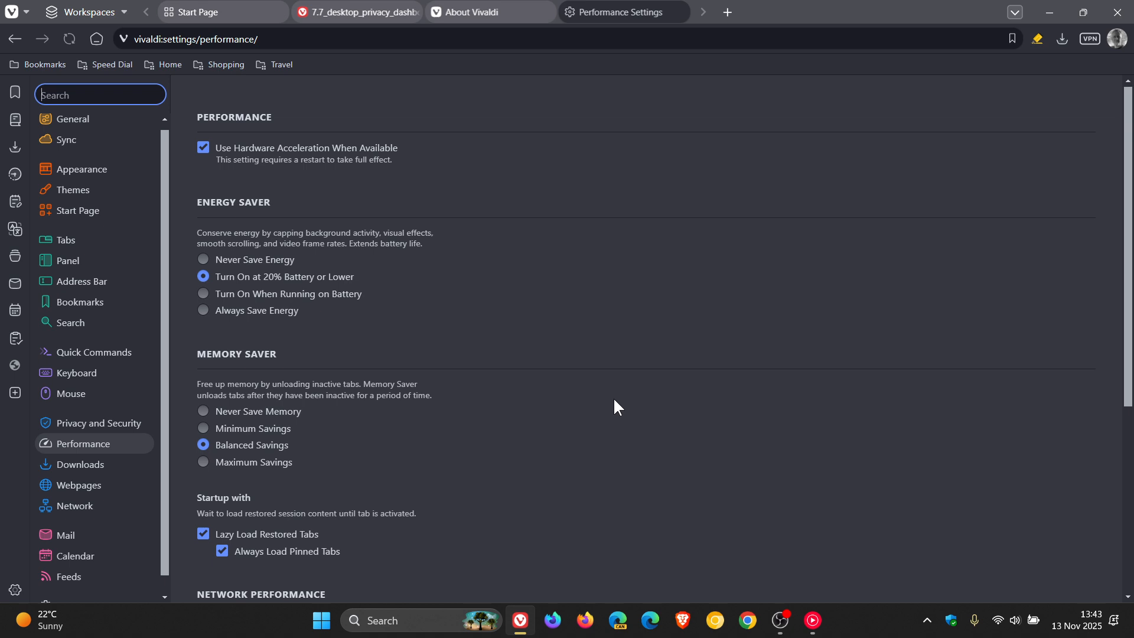
mouse_move(292, 203)
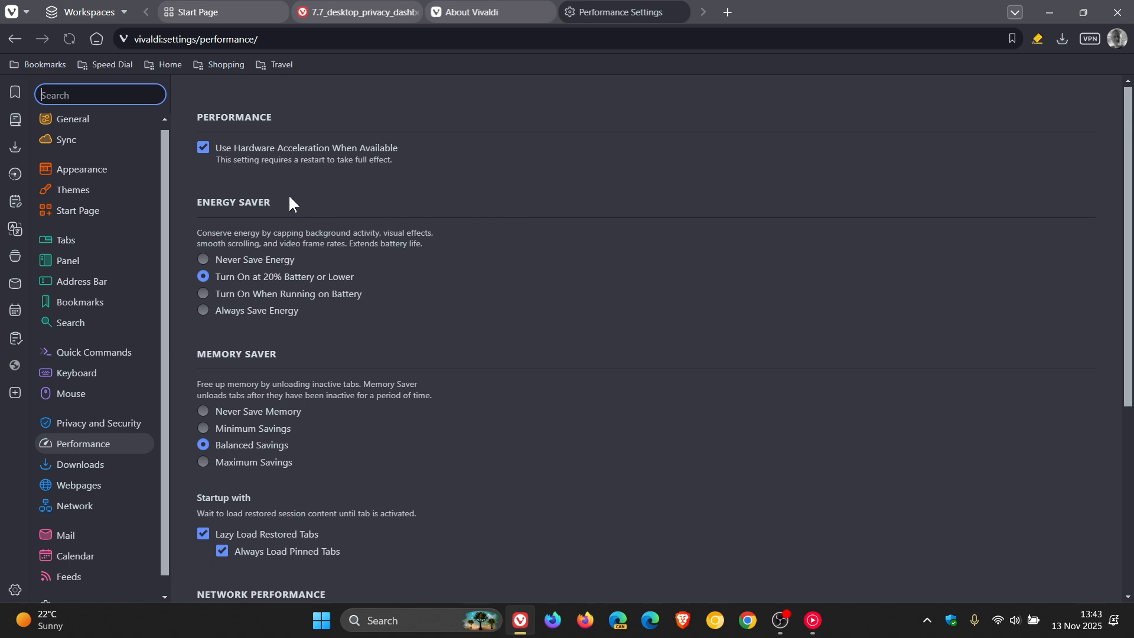
mouse_move(341, 279)
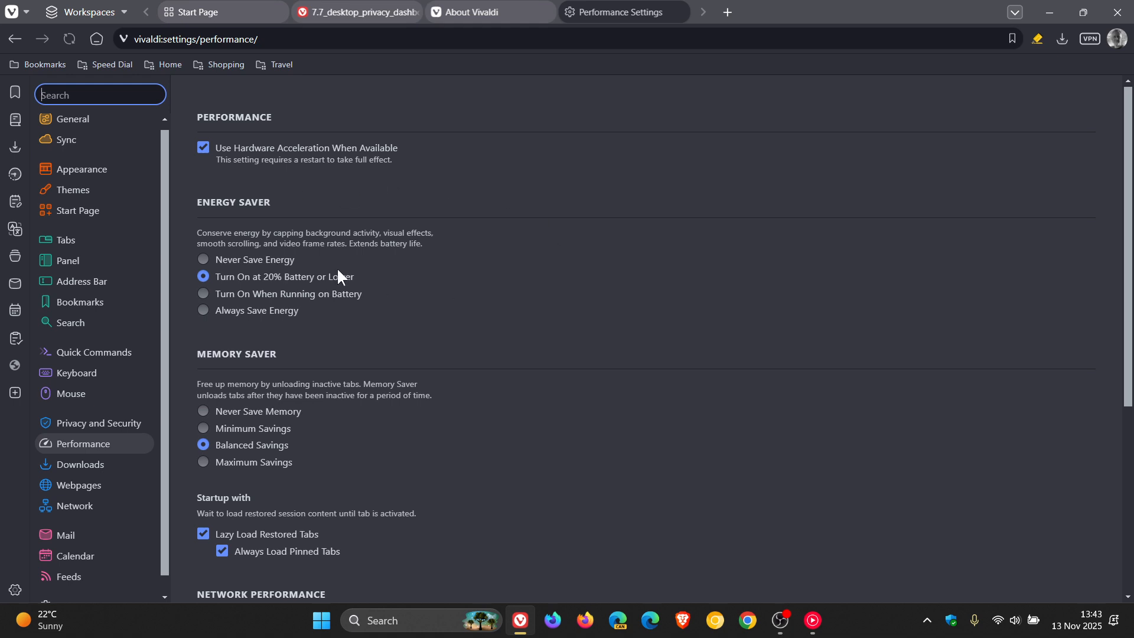
mouse_move(396, 270)
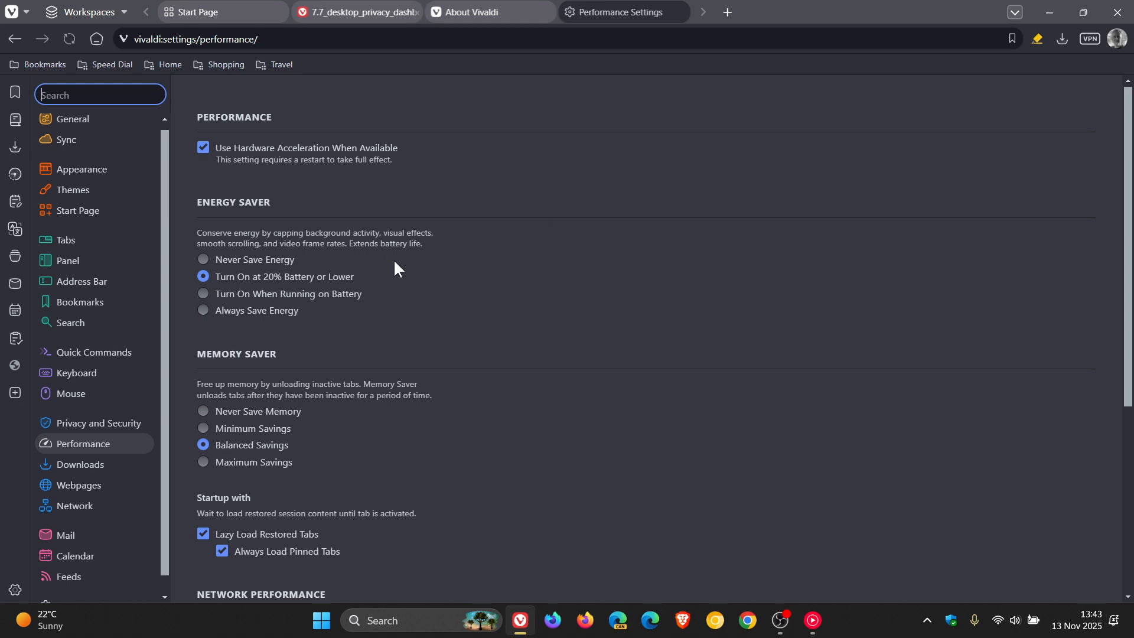
mouse_move(379, 315)
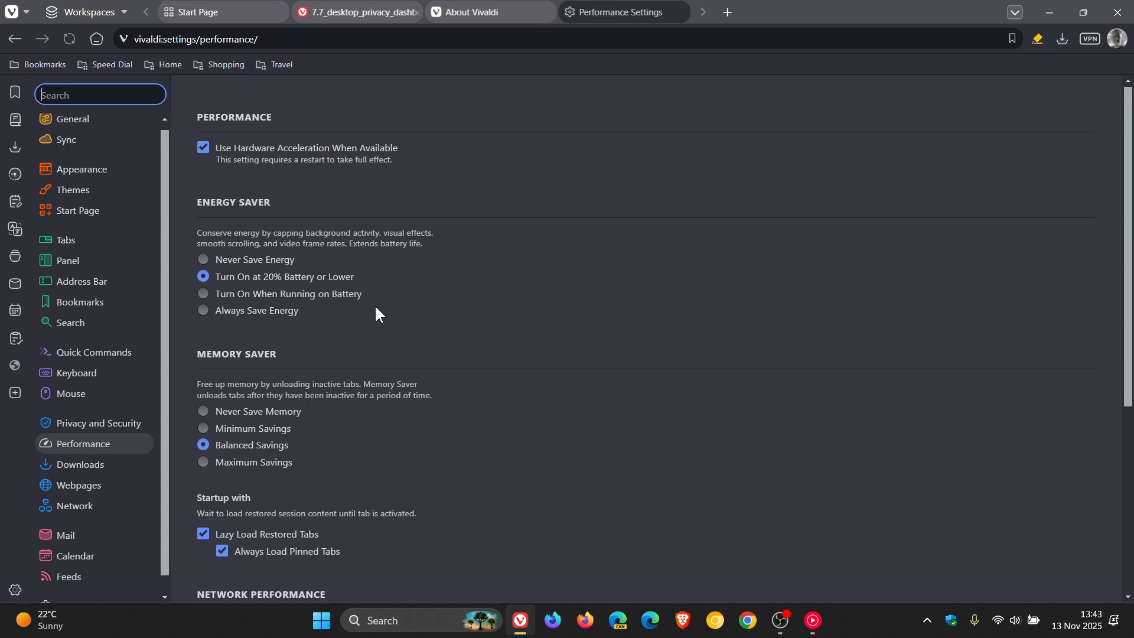
mouse_move(311, 322)
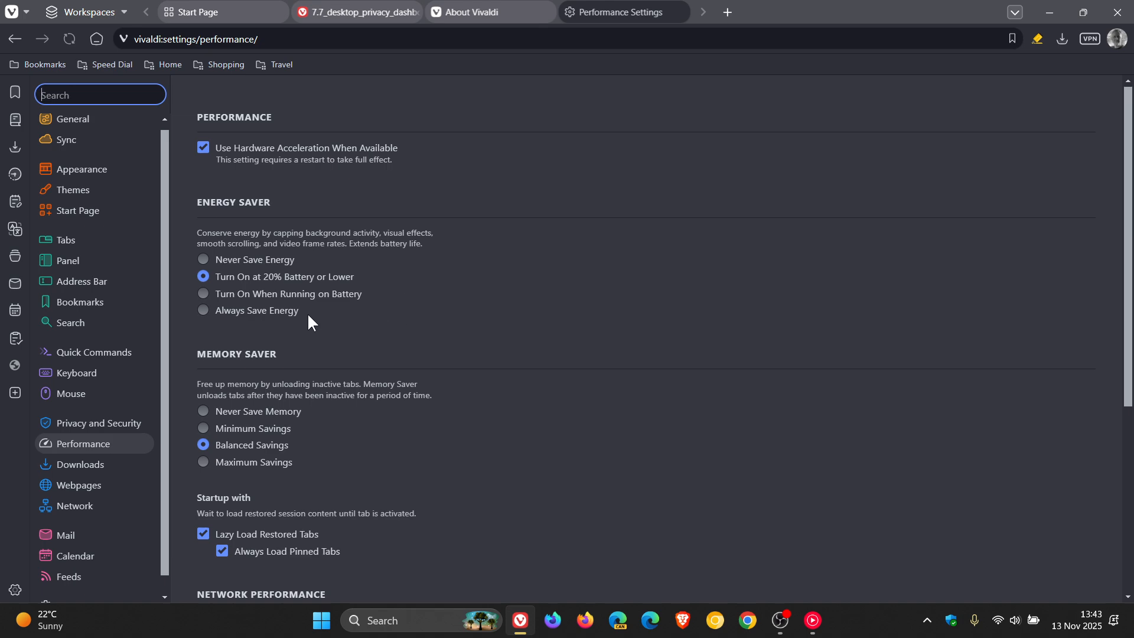
mouse_move(395, 404)
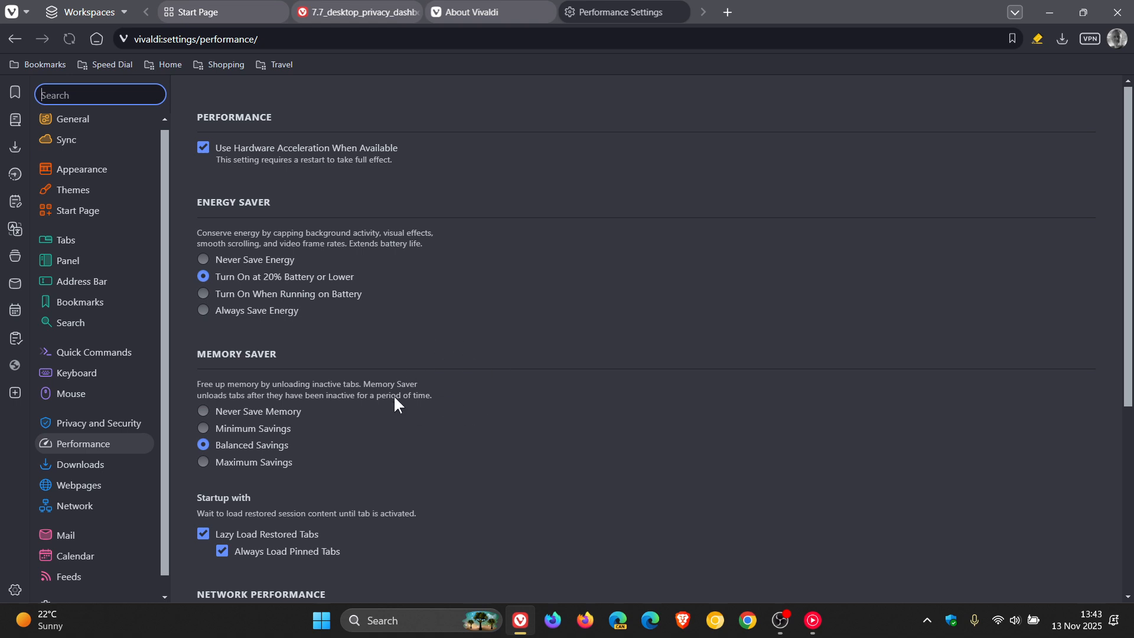
mouse_move(456, 428)
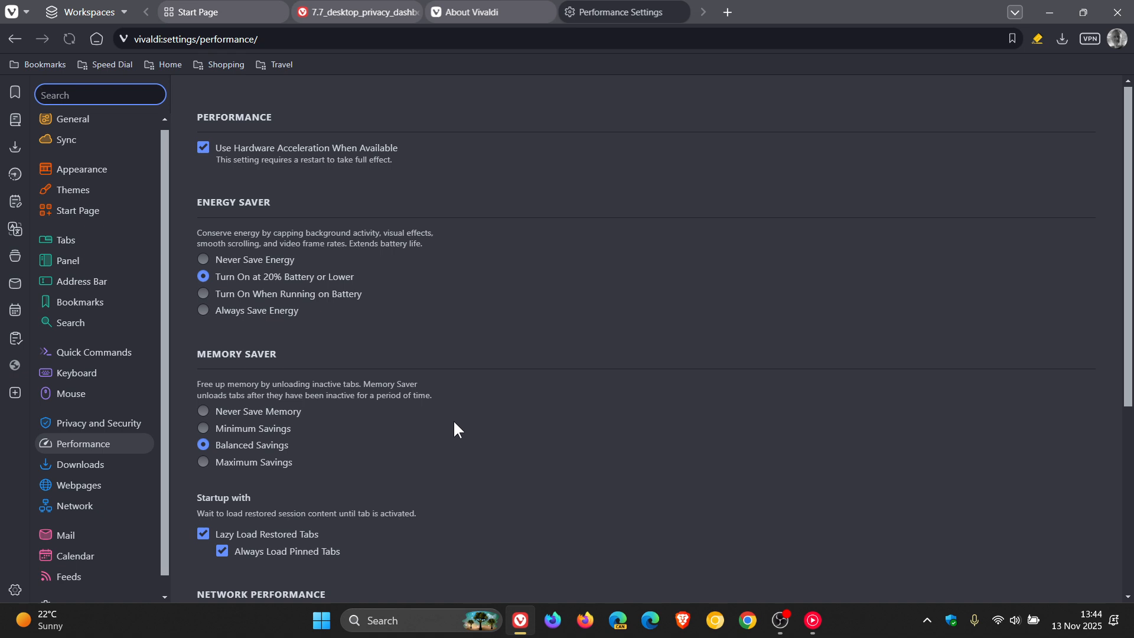
mouse_move(273, 436)
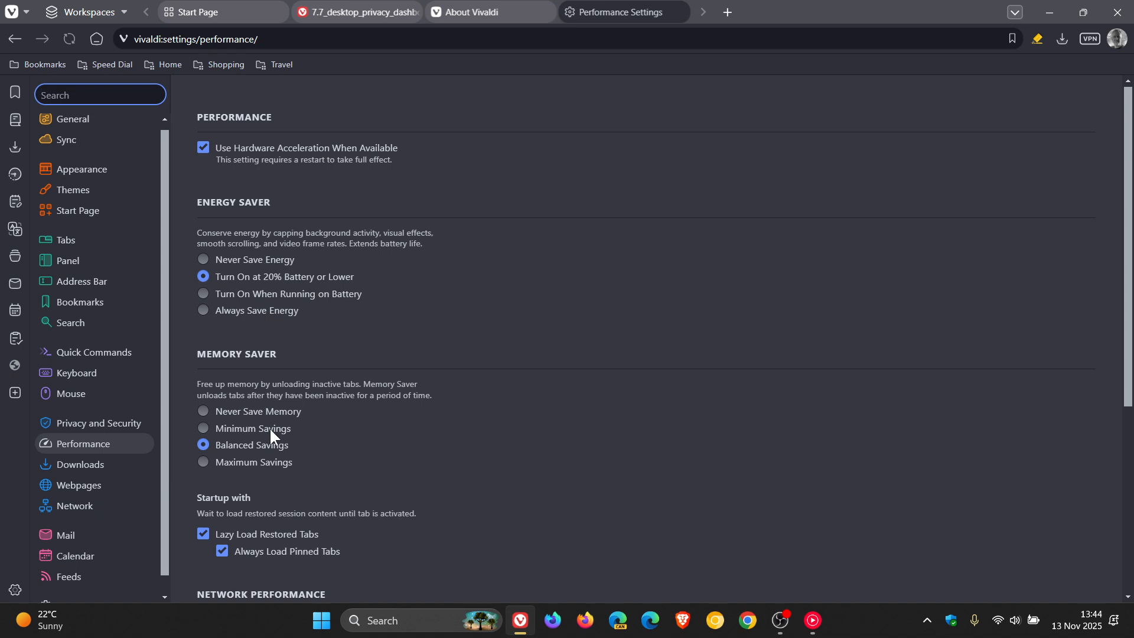
mouse_move(505, 371)
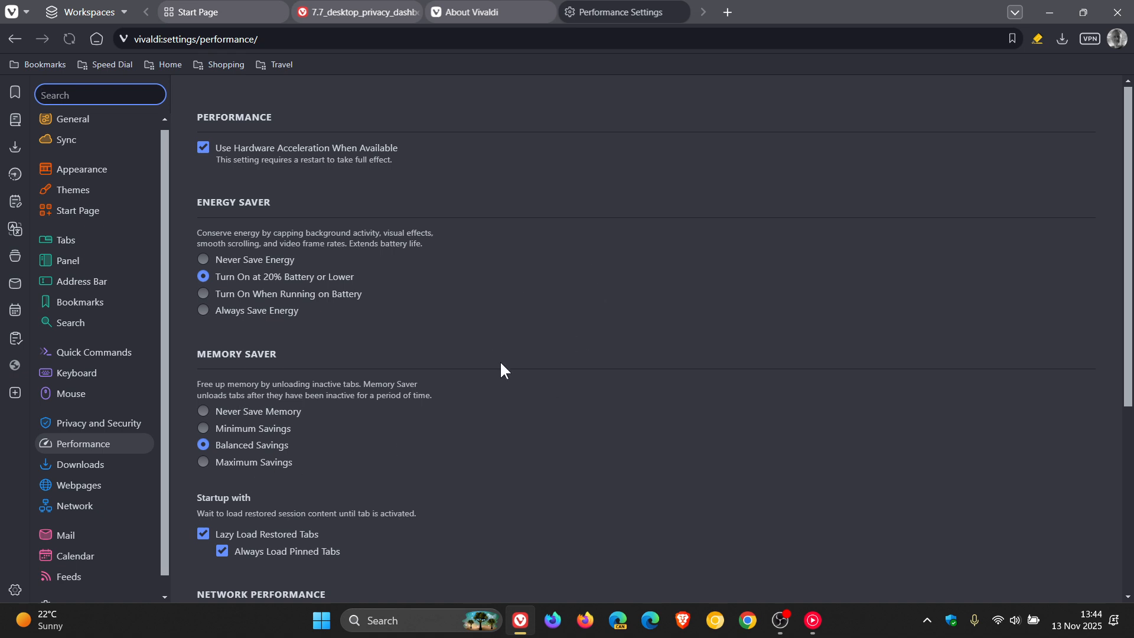
mouse_move(532, 381)
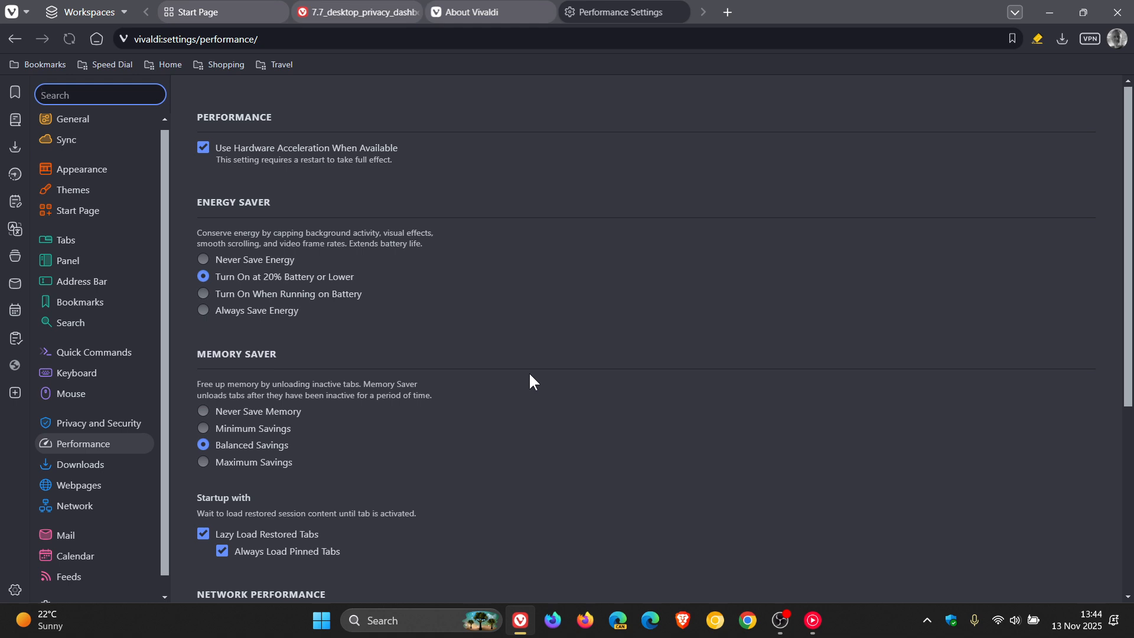
Step: Return to the Start Page and reveal the Mail panel beside it
left_click(222, 12)
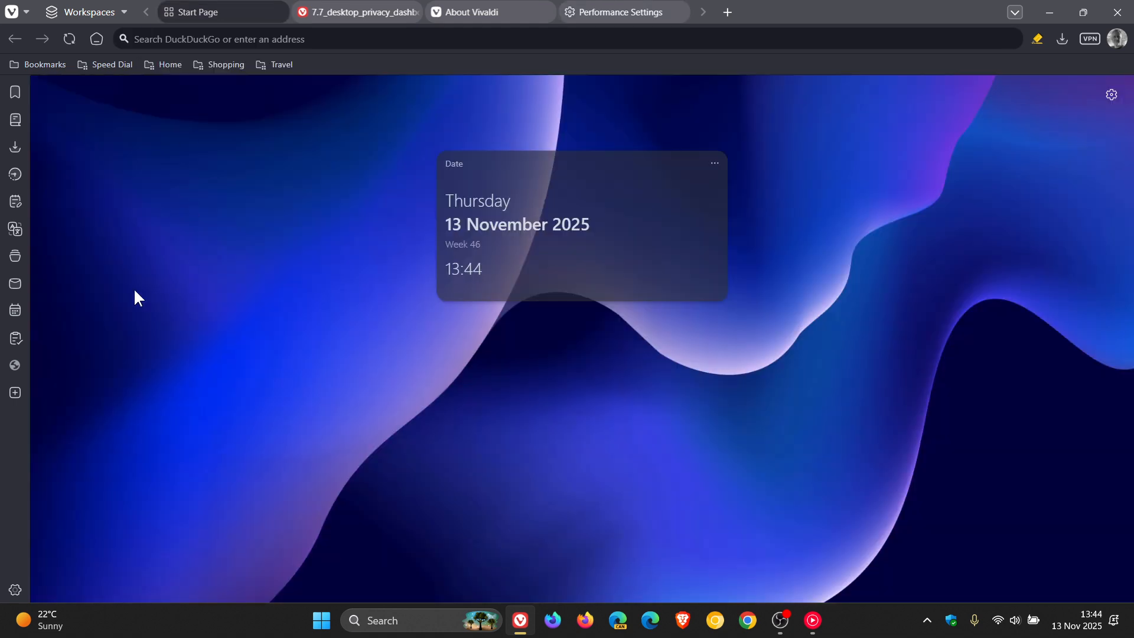
left_click(14, 285)
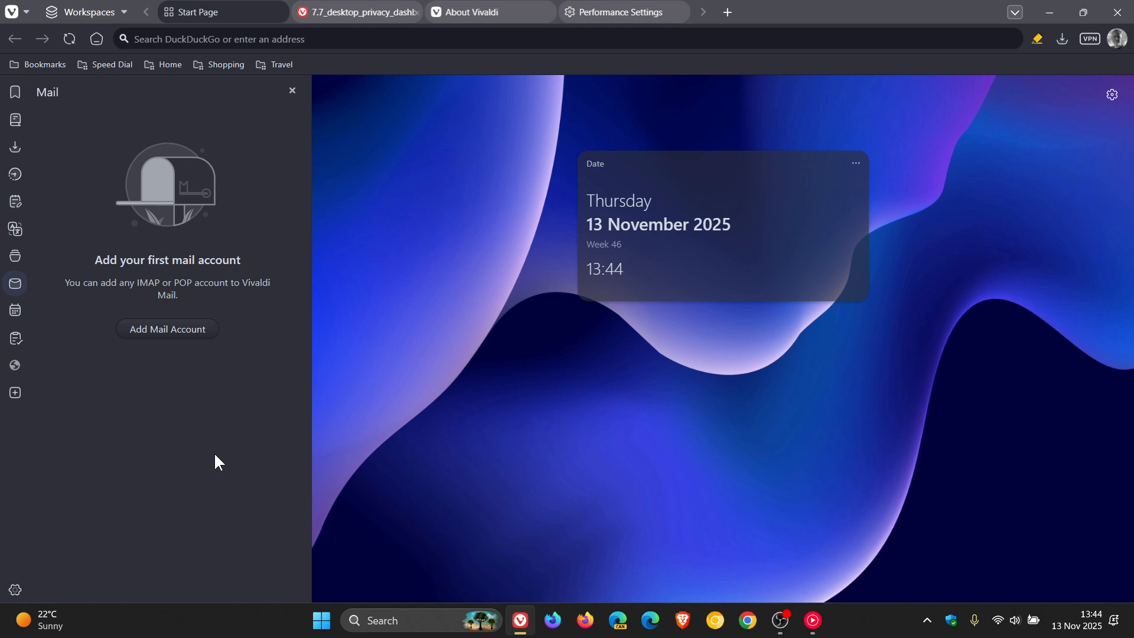
mouse_move(281, 356)
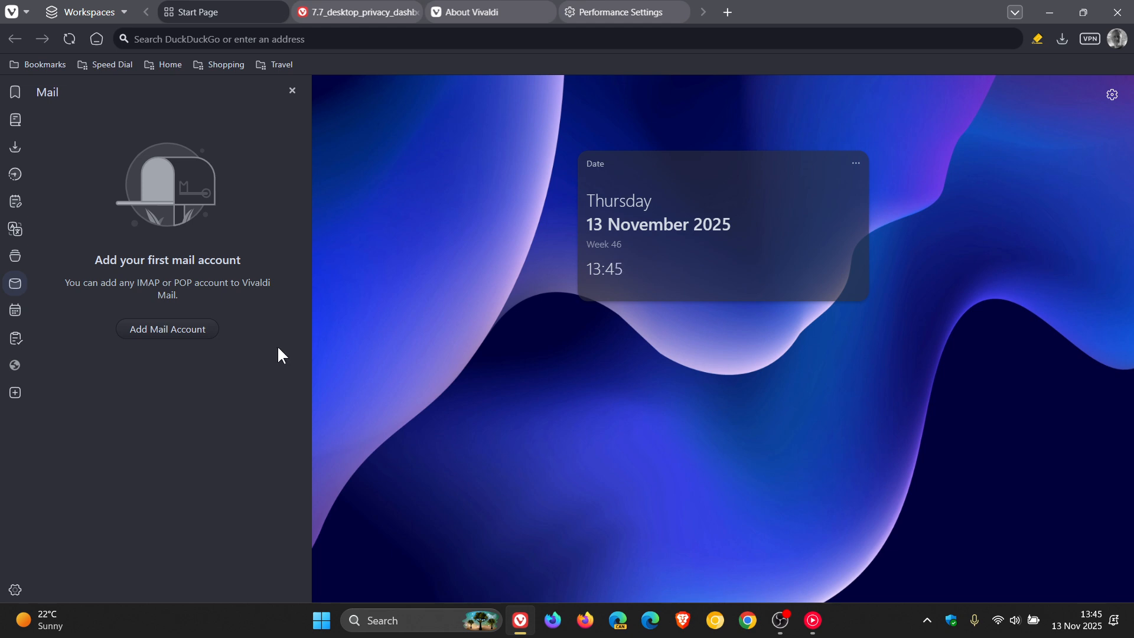
mouse_move(246, 251)
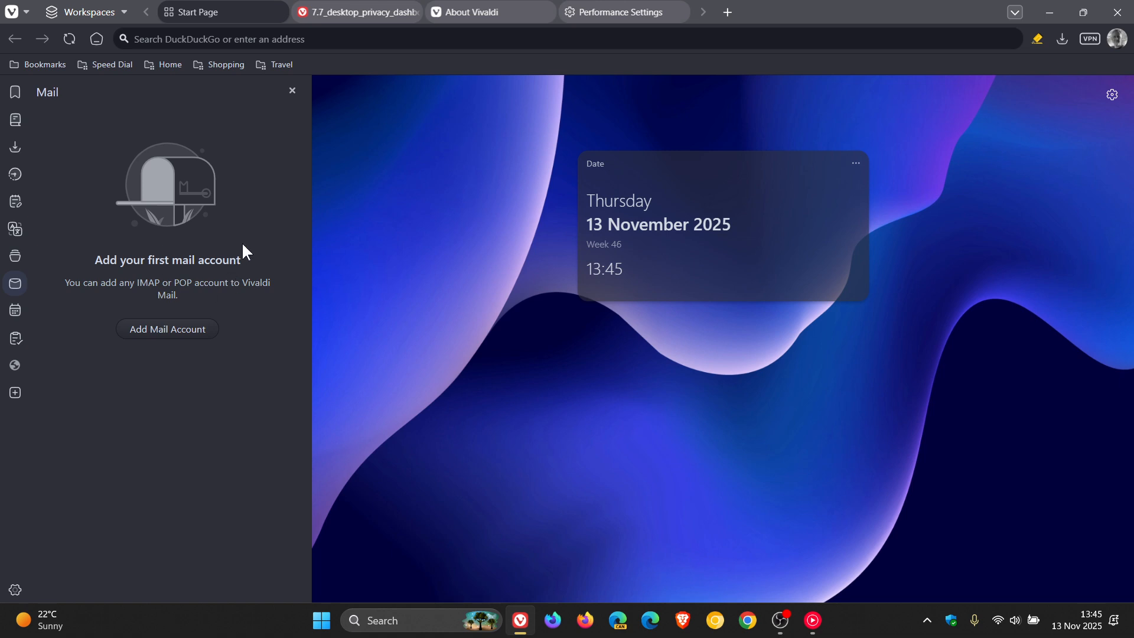
Step: Close the Mail panel, leaving the Start Page Dashboard with its Date widget
left_click(292, 91)
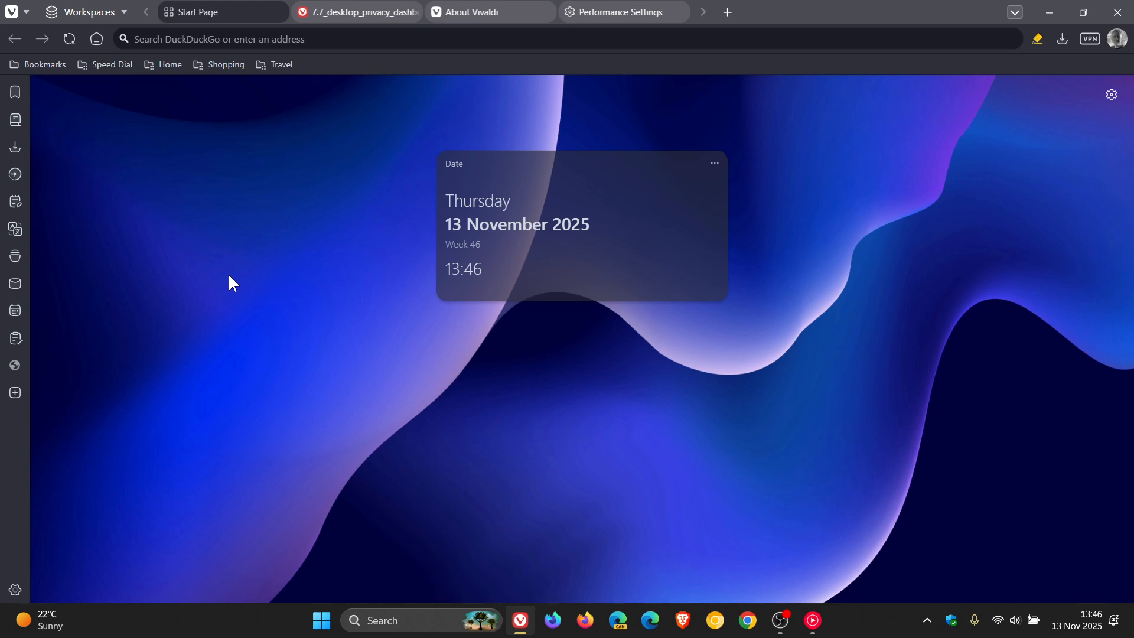
mouse_move(707, 402)
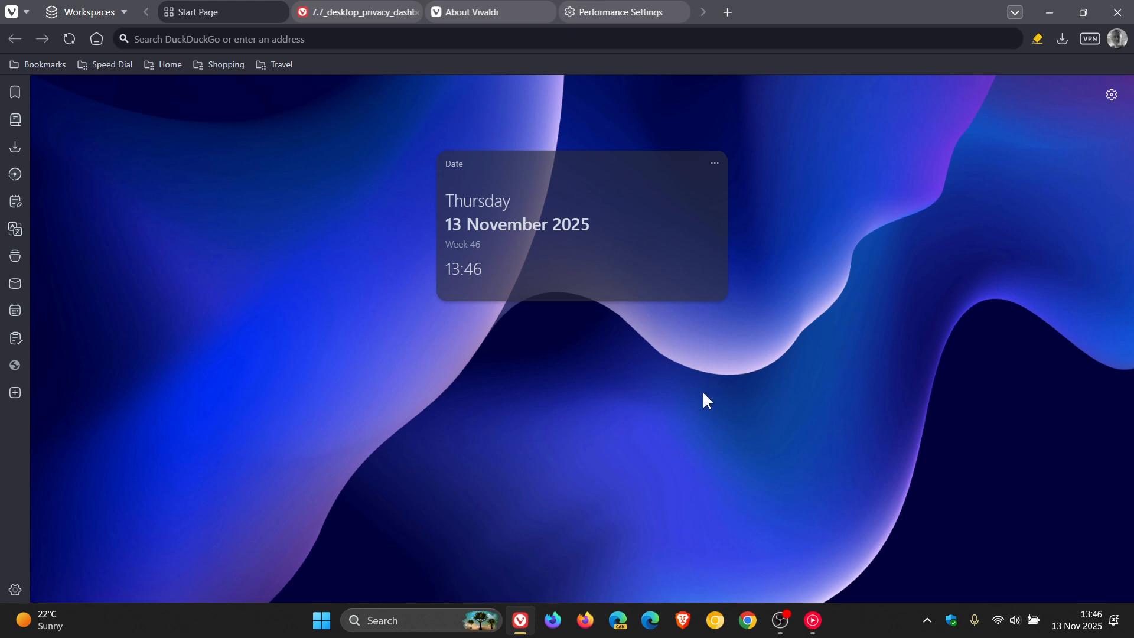